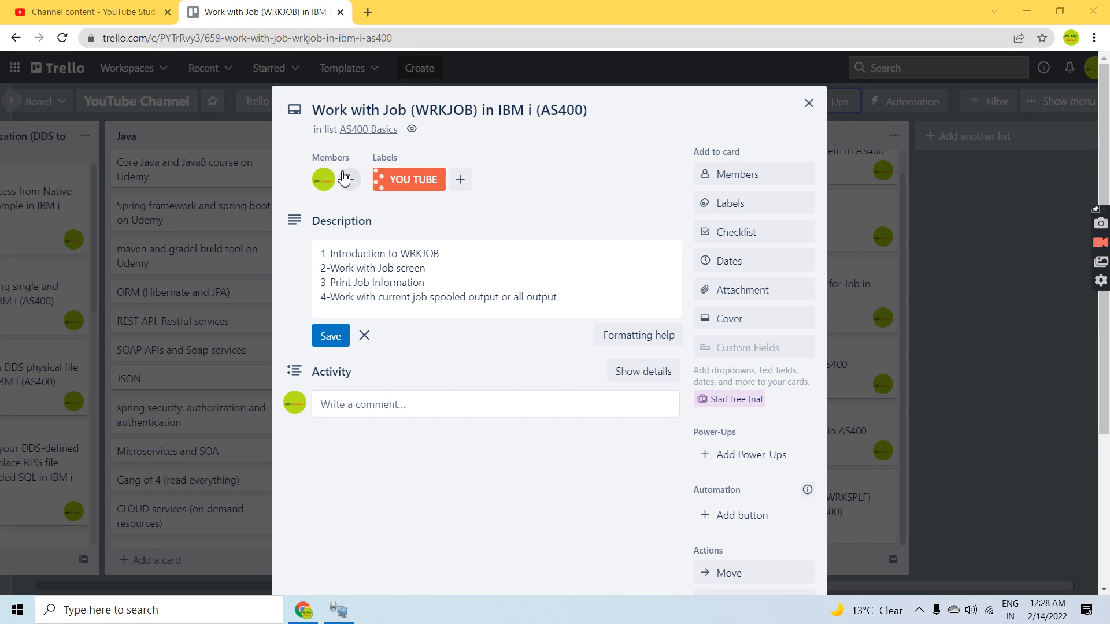
pyautogui.moveTo(343, 179)
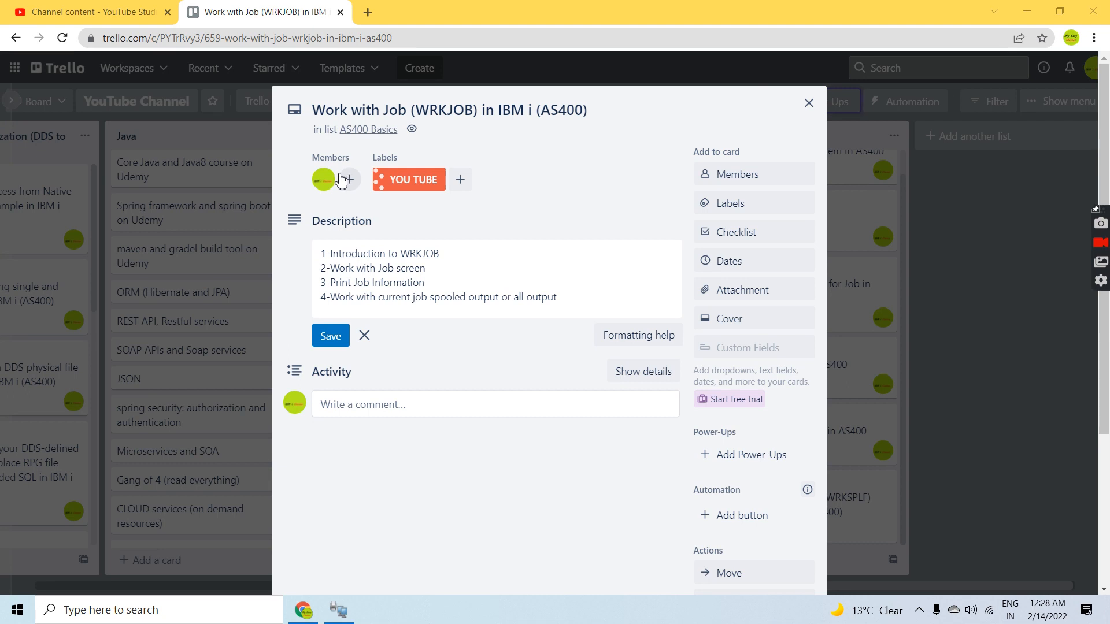
pyautogui.moveTo(323, 179)
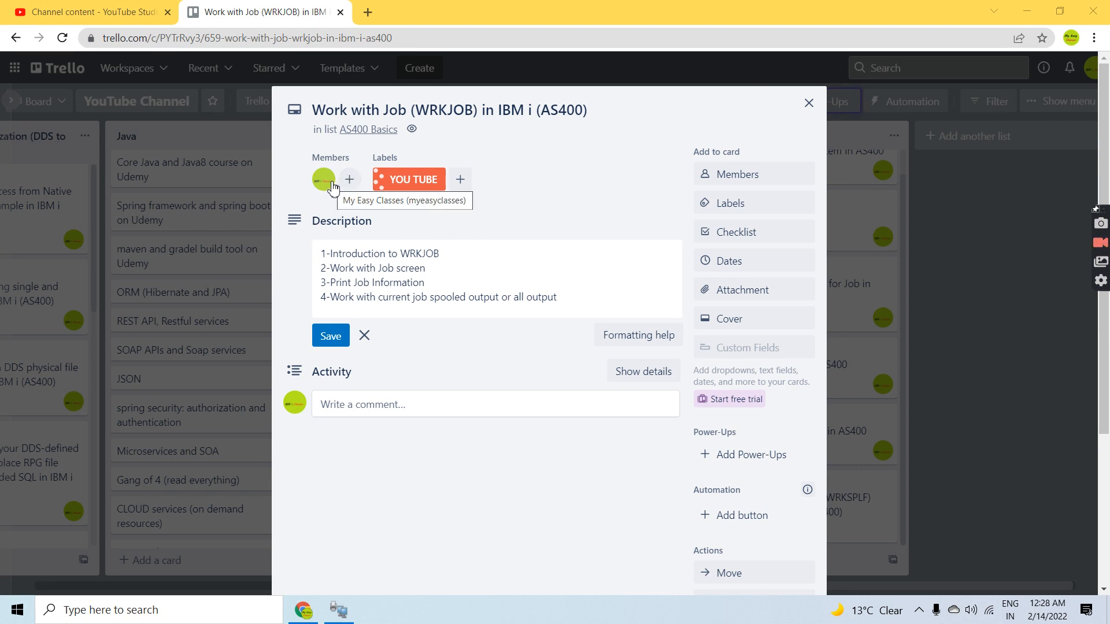
pyautogui.moveTo(450, 99)
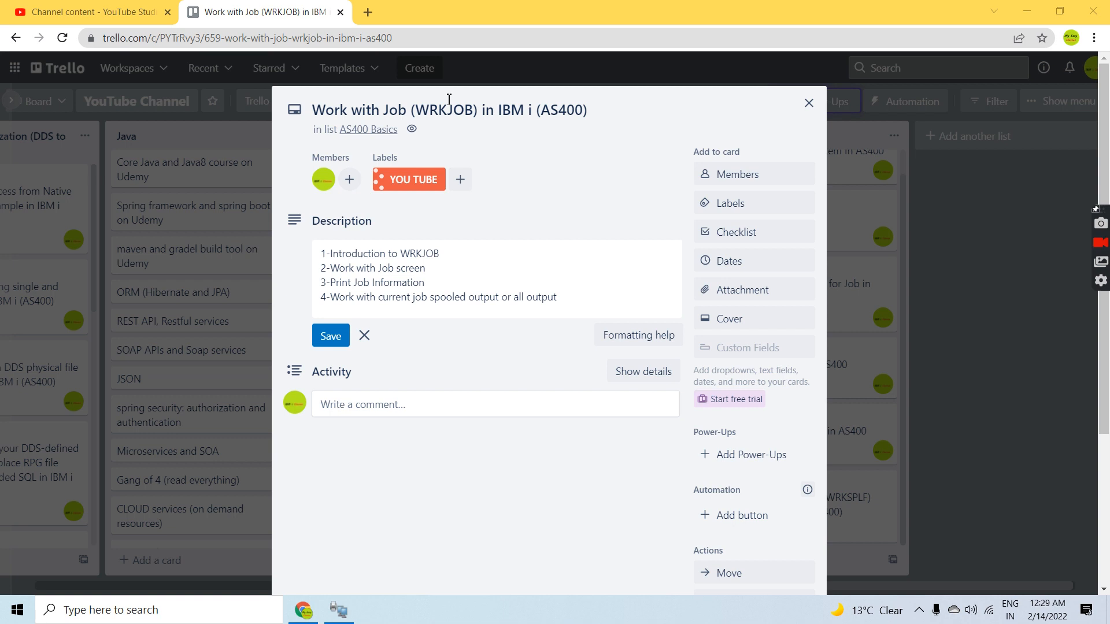
# Read the Trello card's four-part WRKJOB outline, highlighting the Work with Job item.
pyautogui.doubleClick(397, 253)
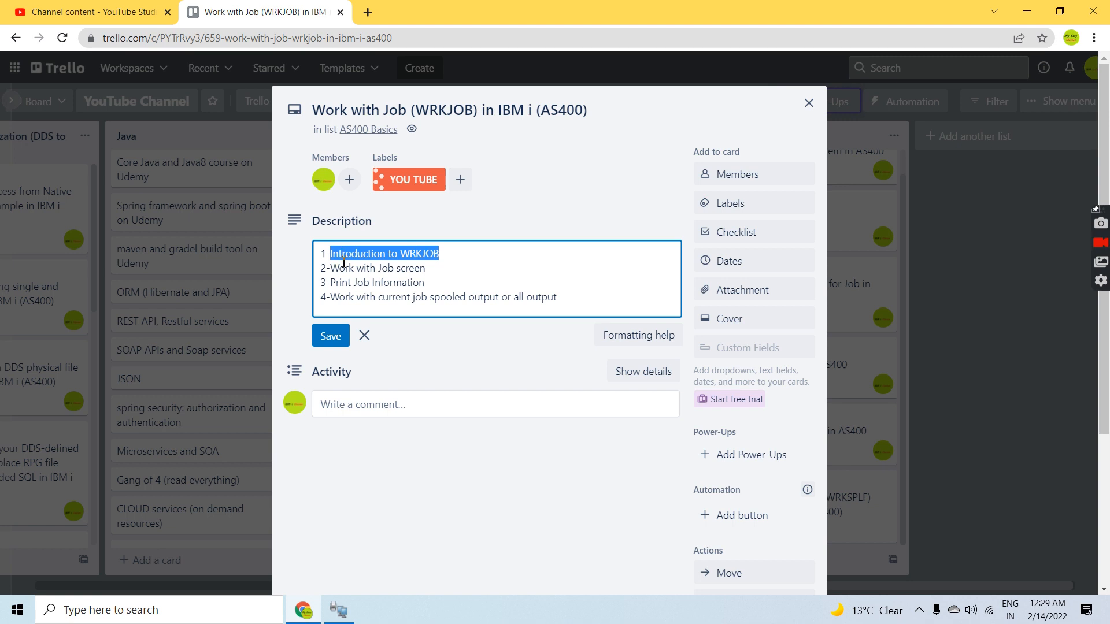
pyautogui.click(401, 259)
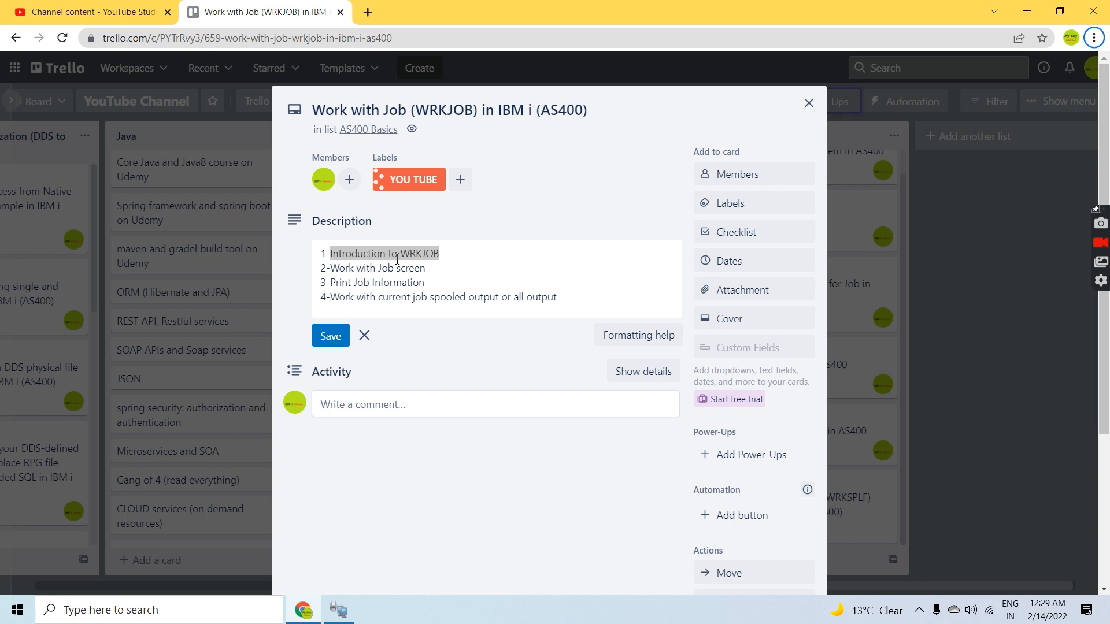
pyautogui.moveTo(393, 270)
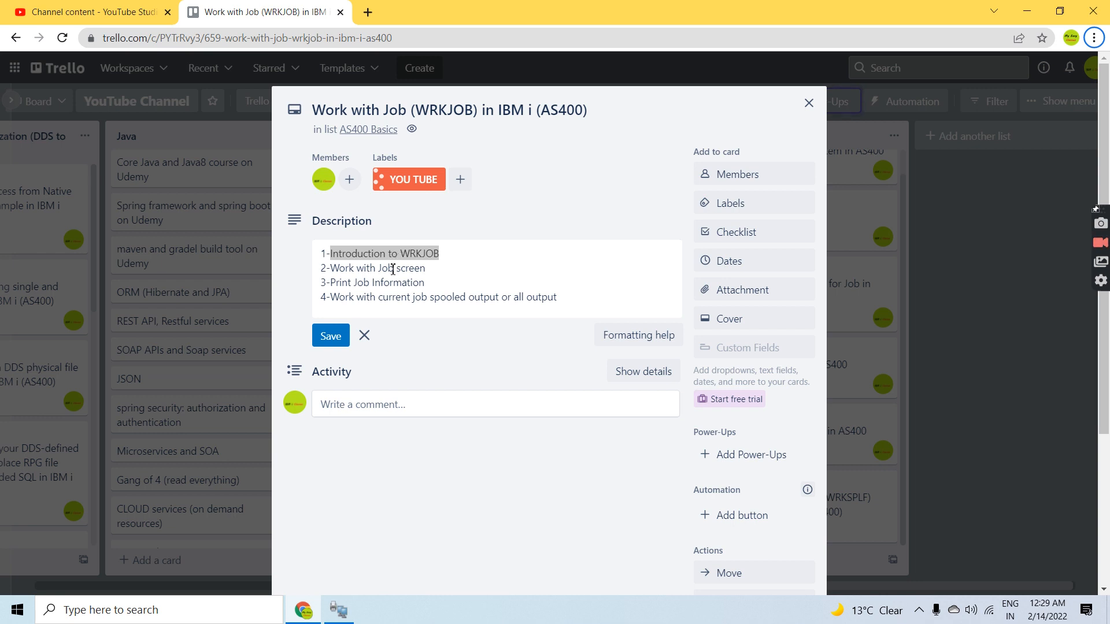
pyautogui.moveTo(385, 203)
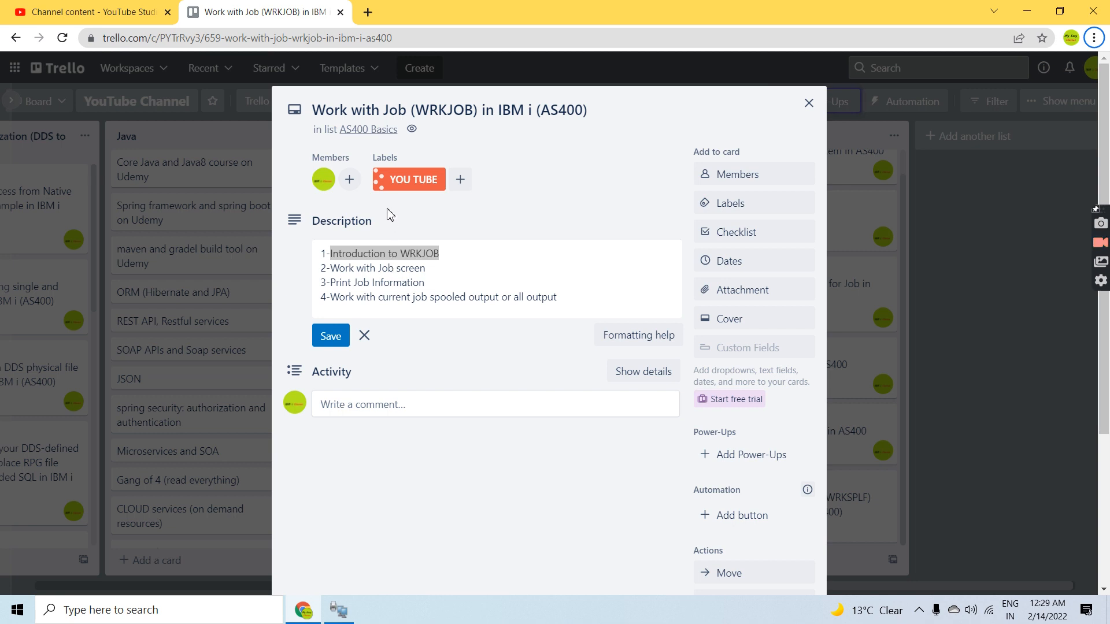
pyautogui.moveTo(338, 278)
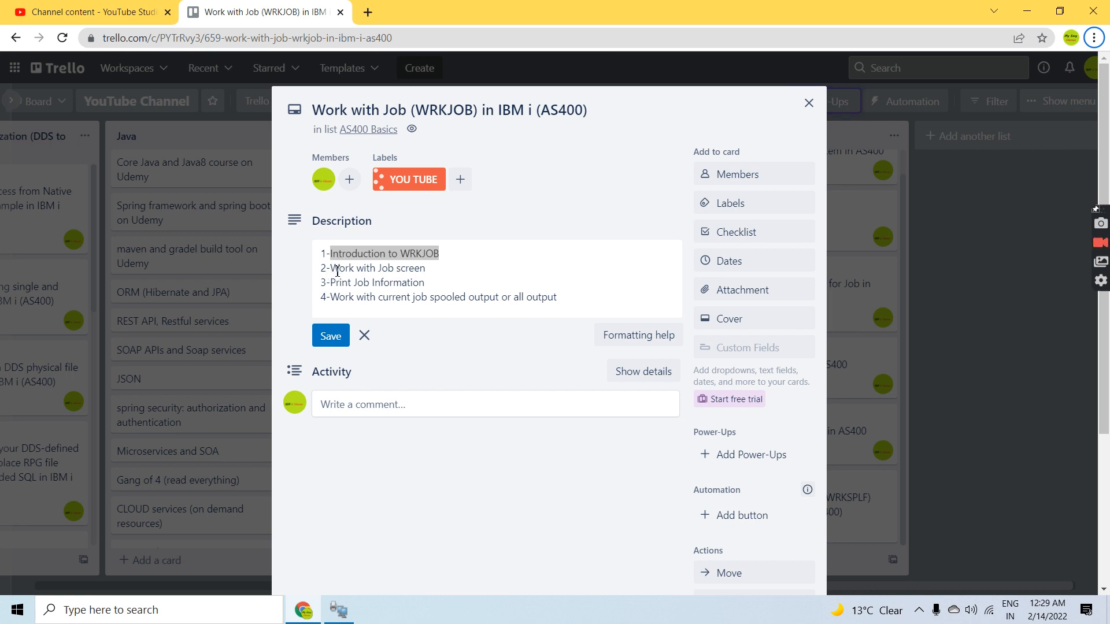
pyautogui.doubleClick(377, 268)
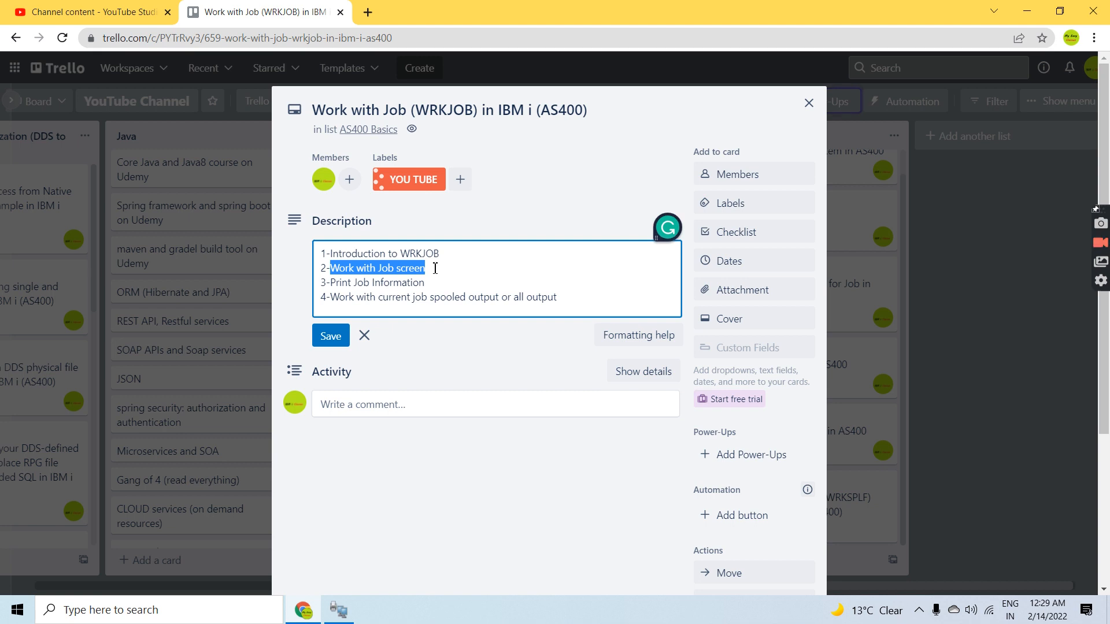
# Bring the IBM i terminal's Main Menu to the front.
pyautogui.click(338, 609)
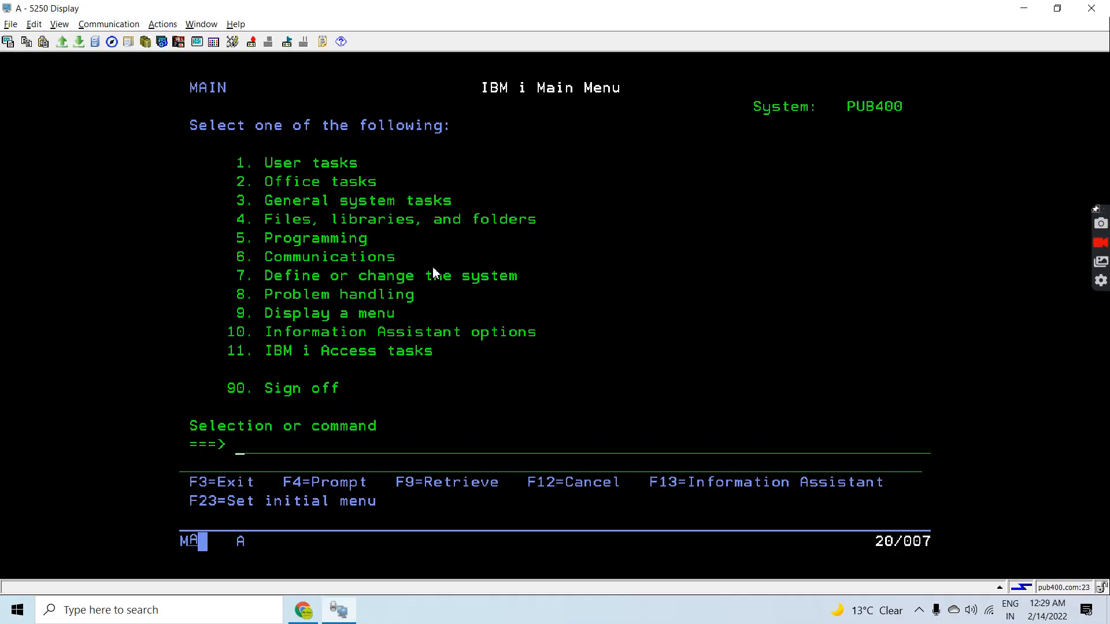
pyautogui.moveTo(429, 277)
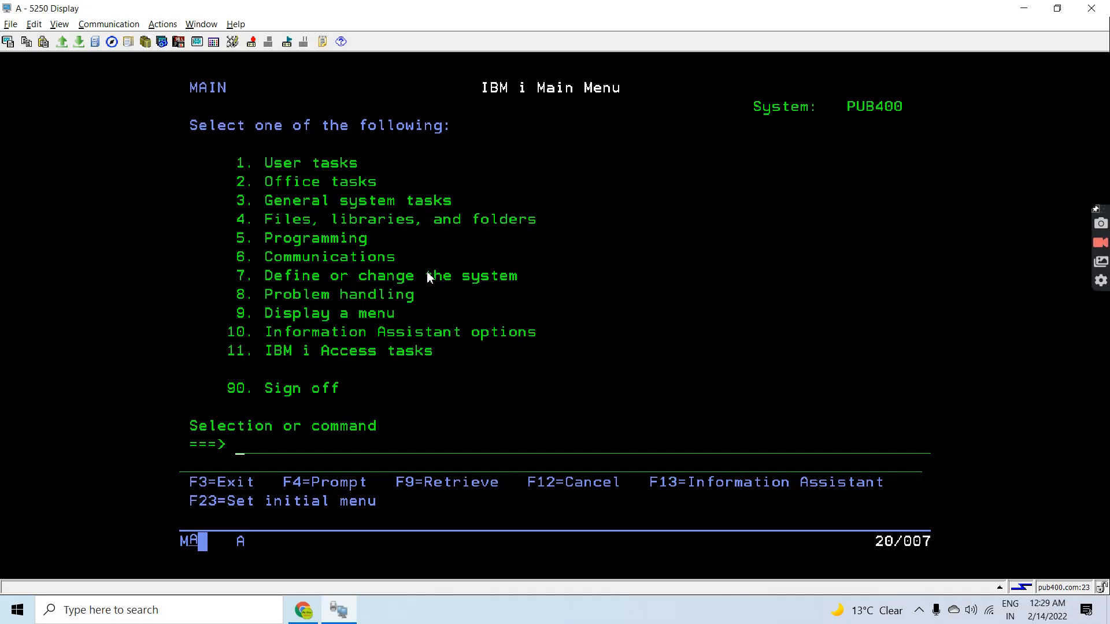
# Enter WRKJOB on the main menu command line to show the current job's options.
pyautogui.write('WRK')
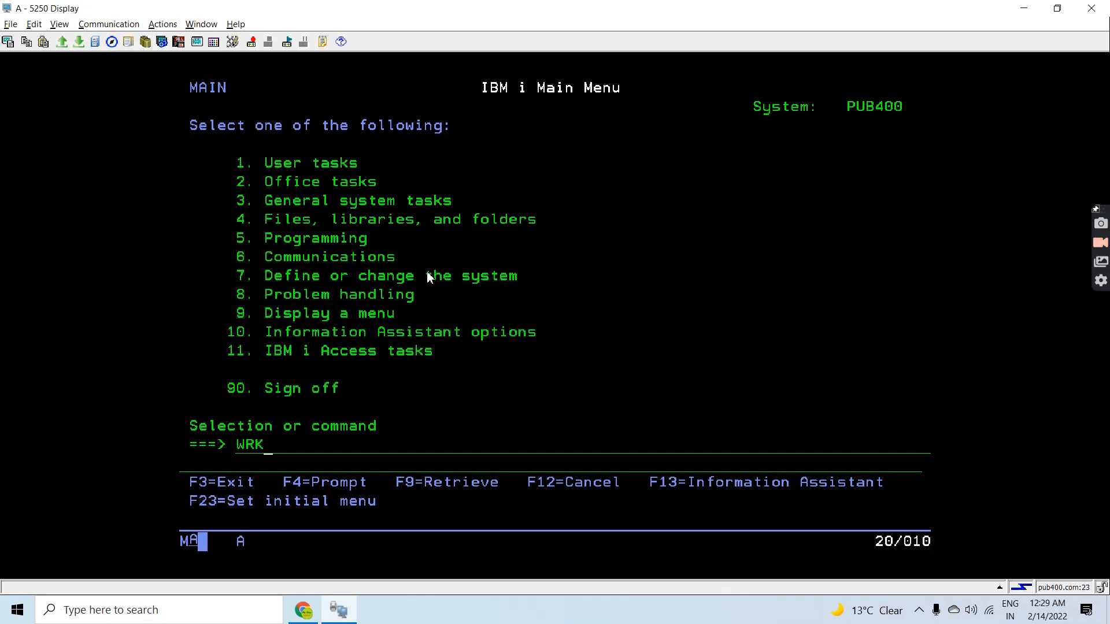
pyautogui.write('JOB')
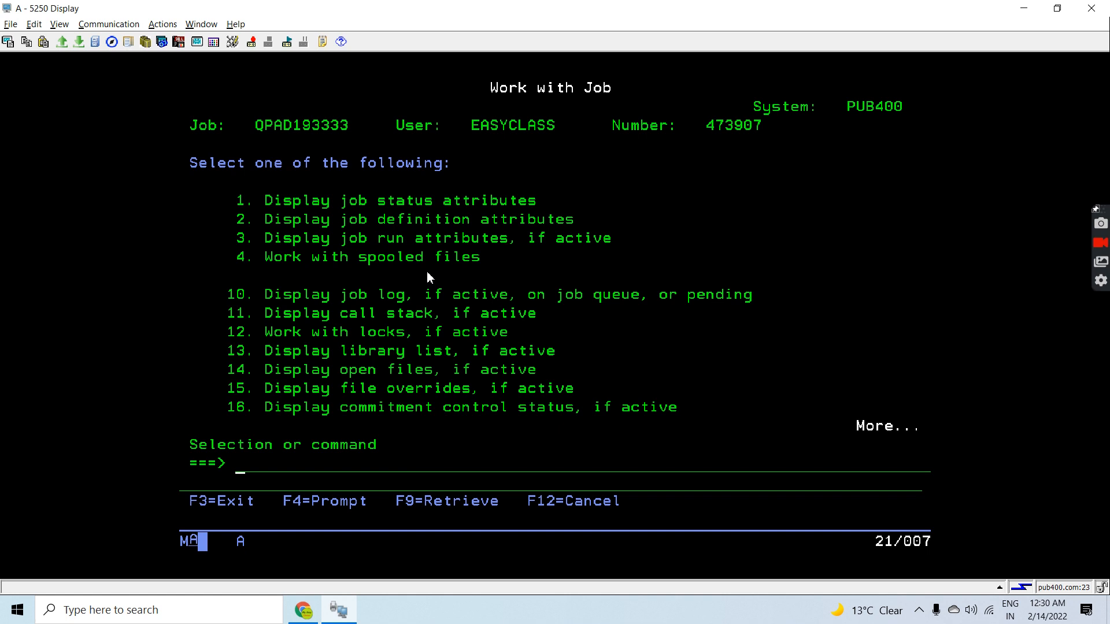
pyautogui.moveTo(224, 140)
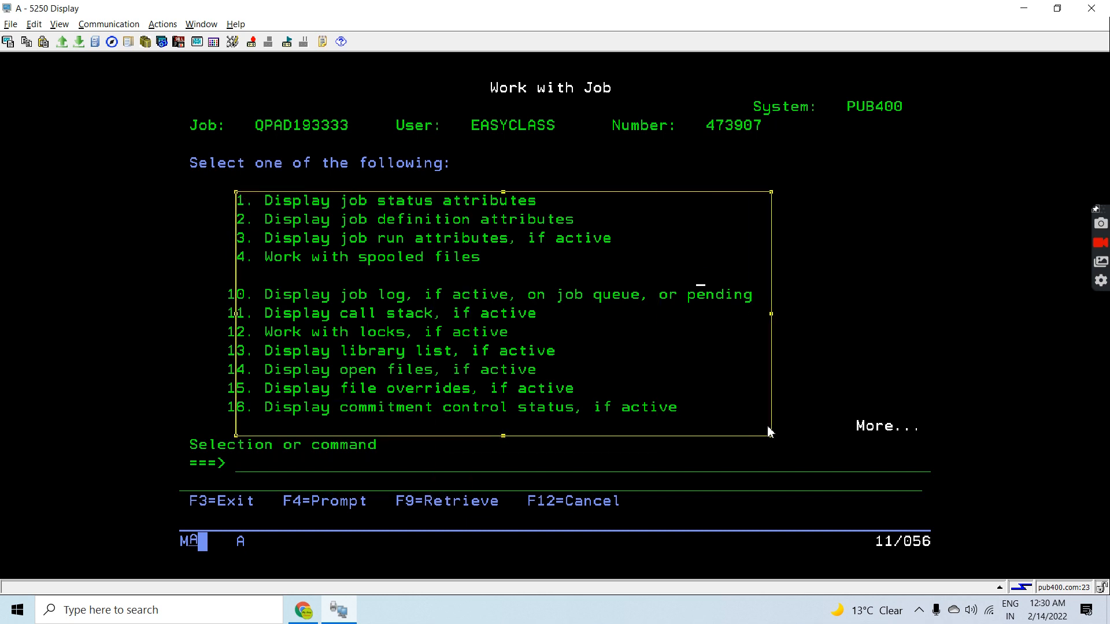
pyautogui.moveTo(768, 422)
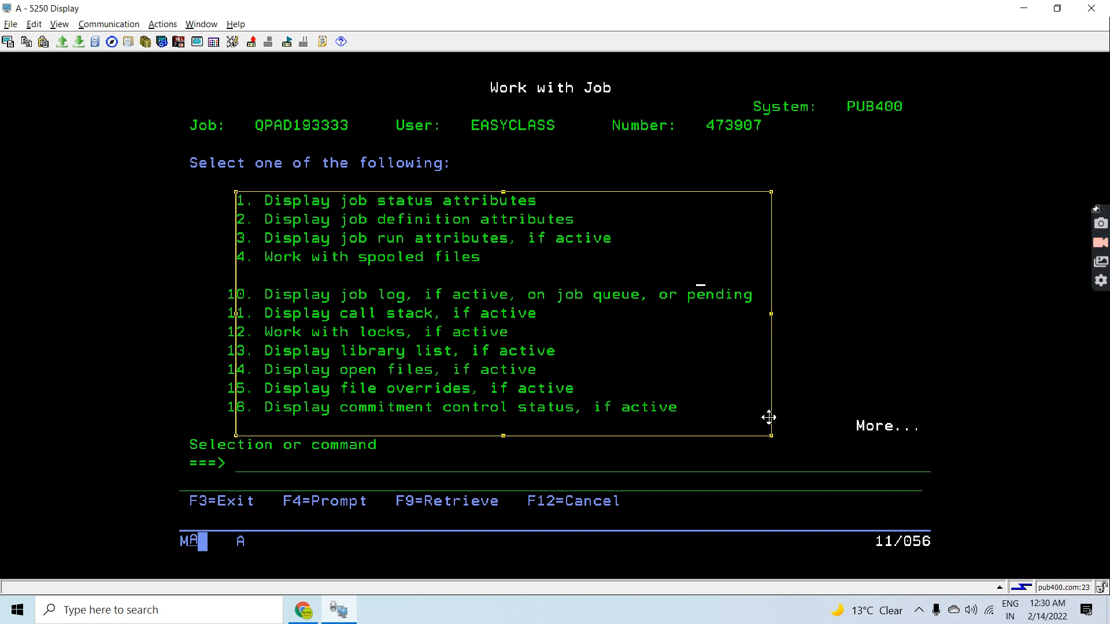
pyautogui.moveTo(276, 208)
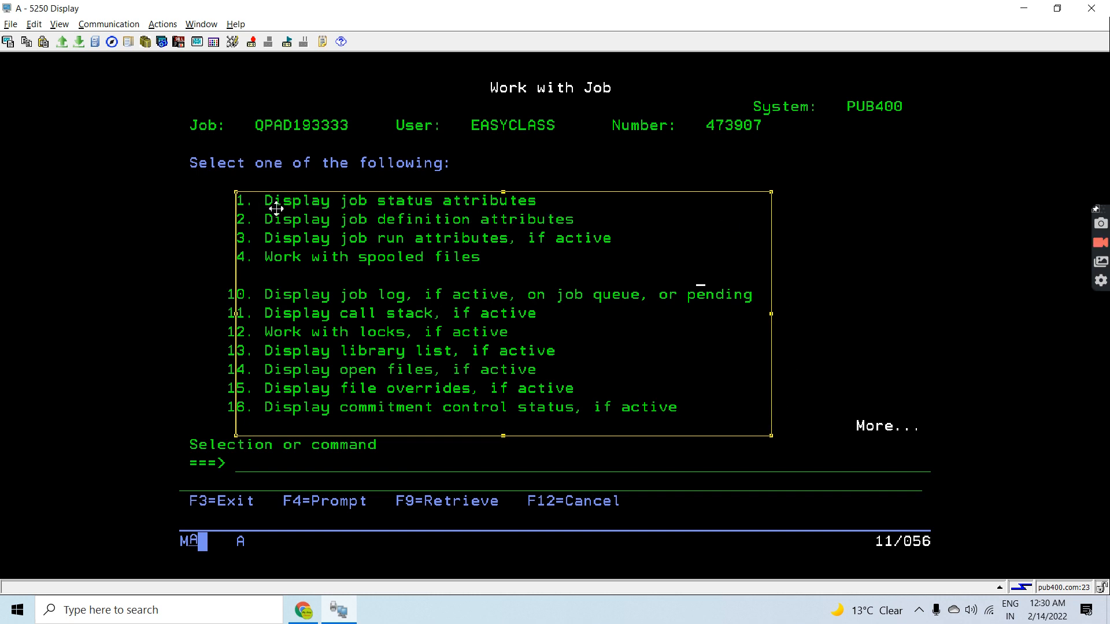
pyautogui.moveTo(265, 224)
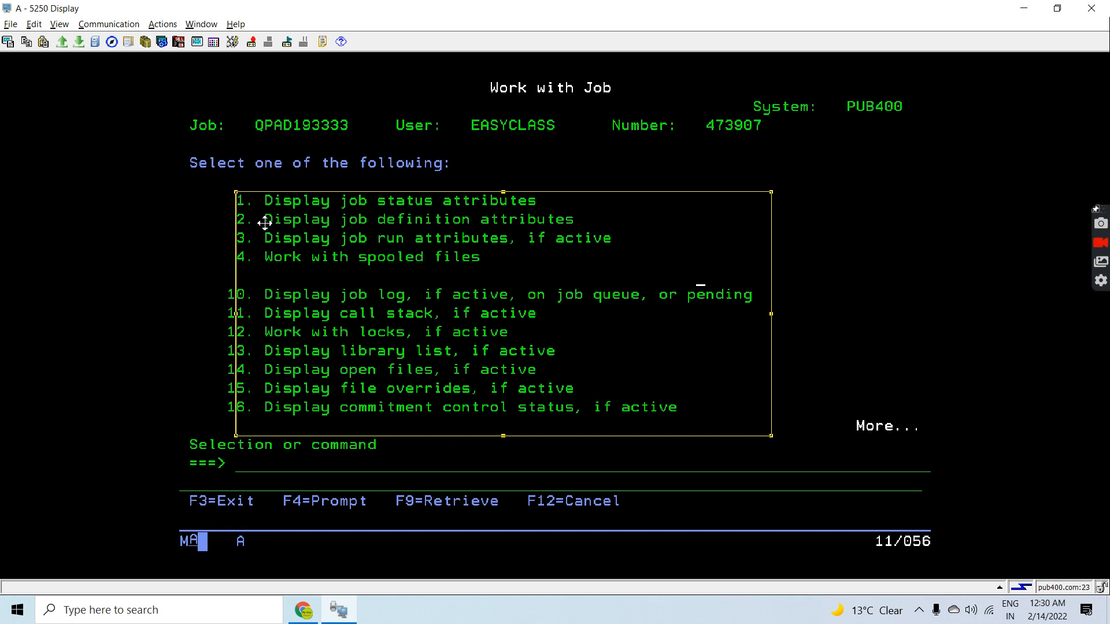
pyautogui.moveTo(233, 263)
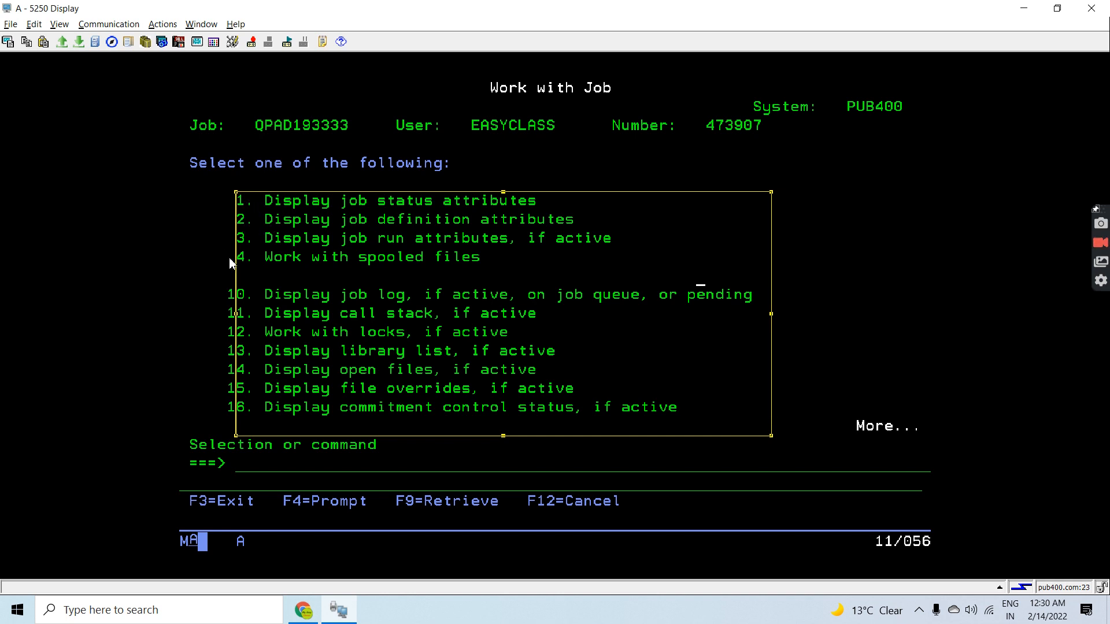
pyautogui.moveTo(369, 268)
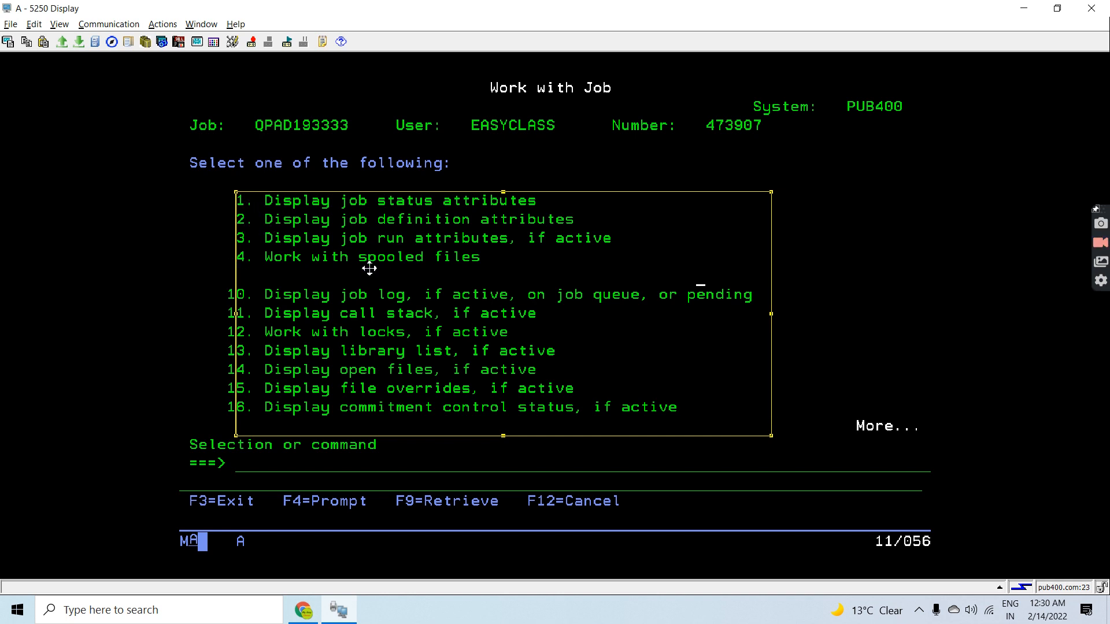
pyautogui.moveTo(646, 369)
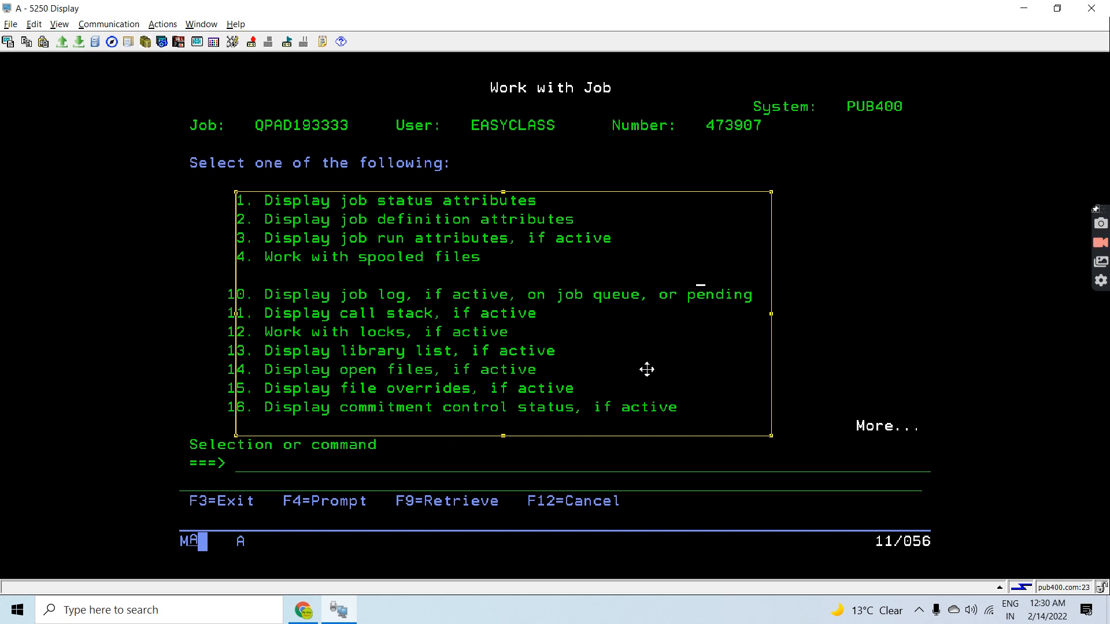
pyautogui.moveTo(514, 314)
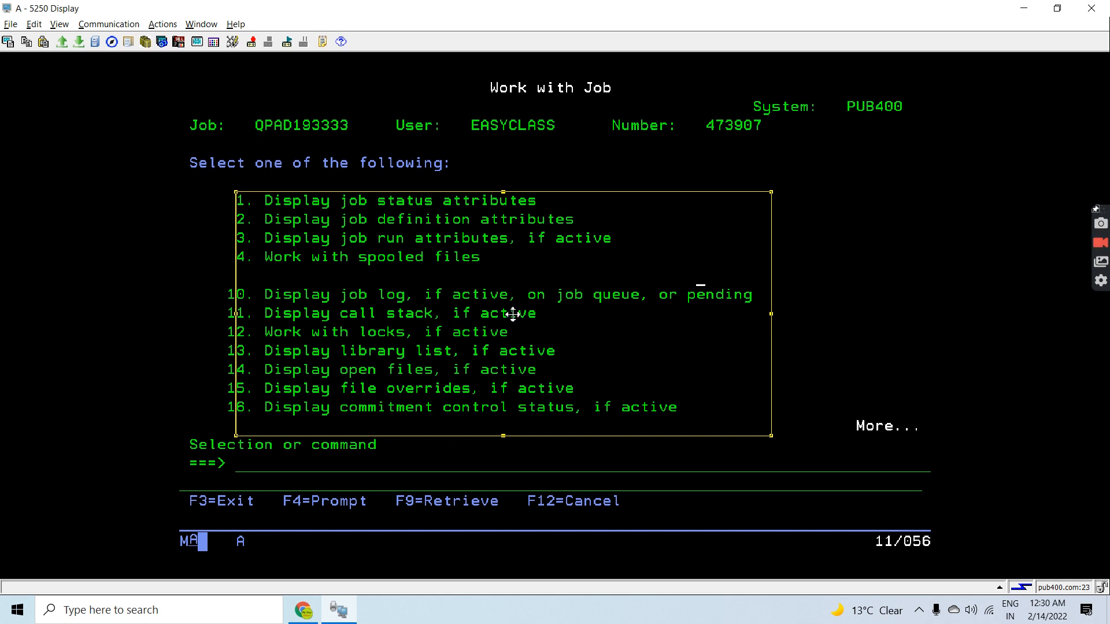
pyautogui.moveTo(597, 305)
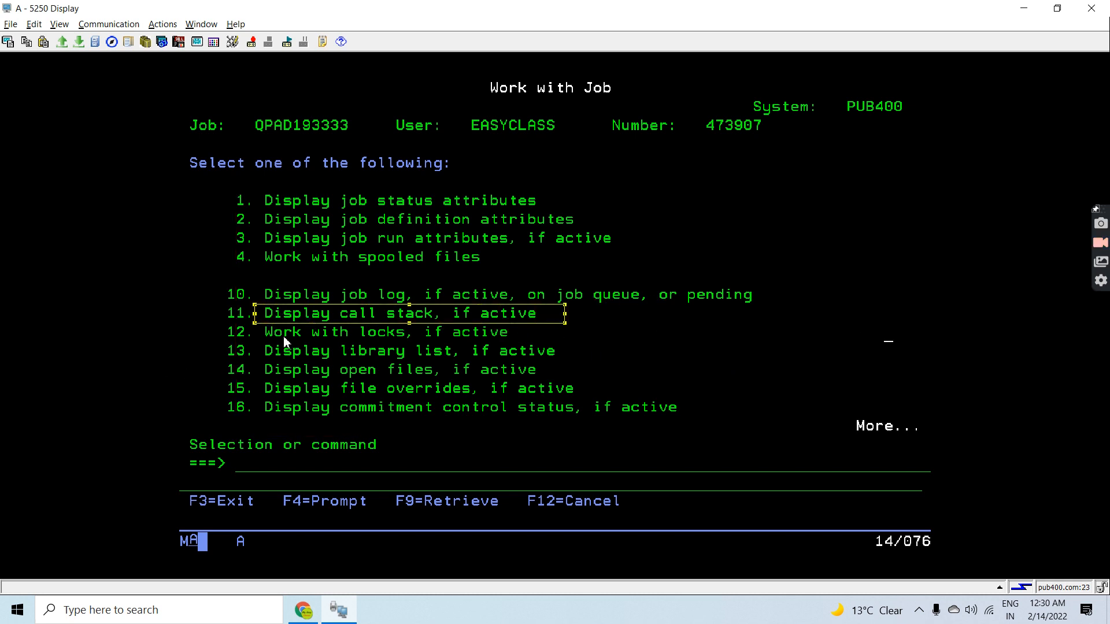
pyautogui.moveTo(277, 376)
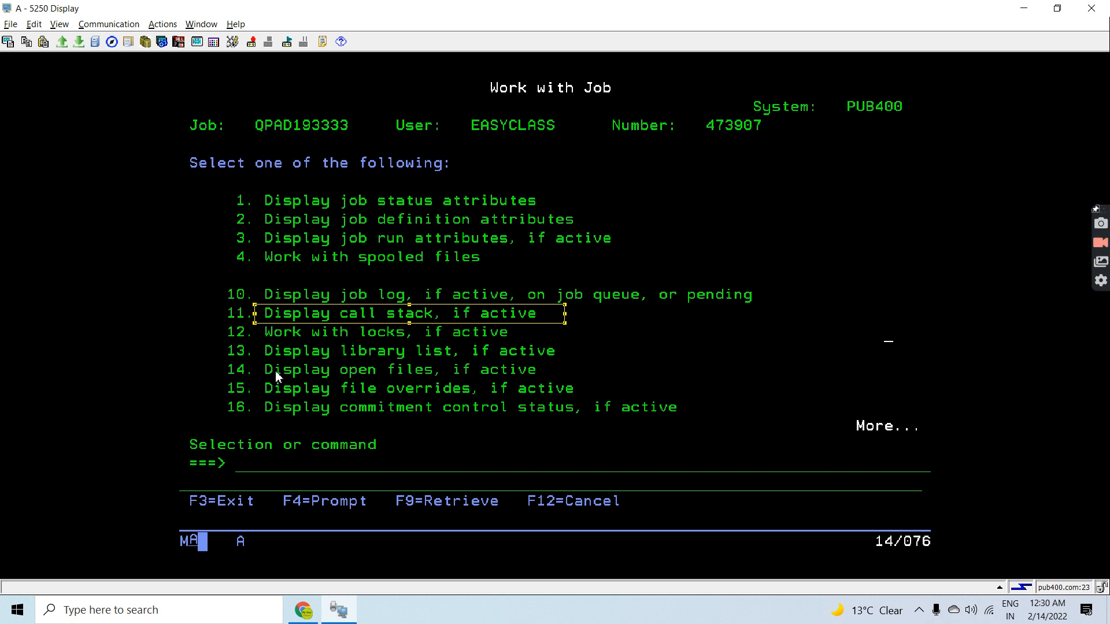
pyautogui.moveTo(506, 425)
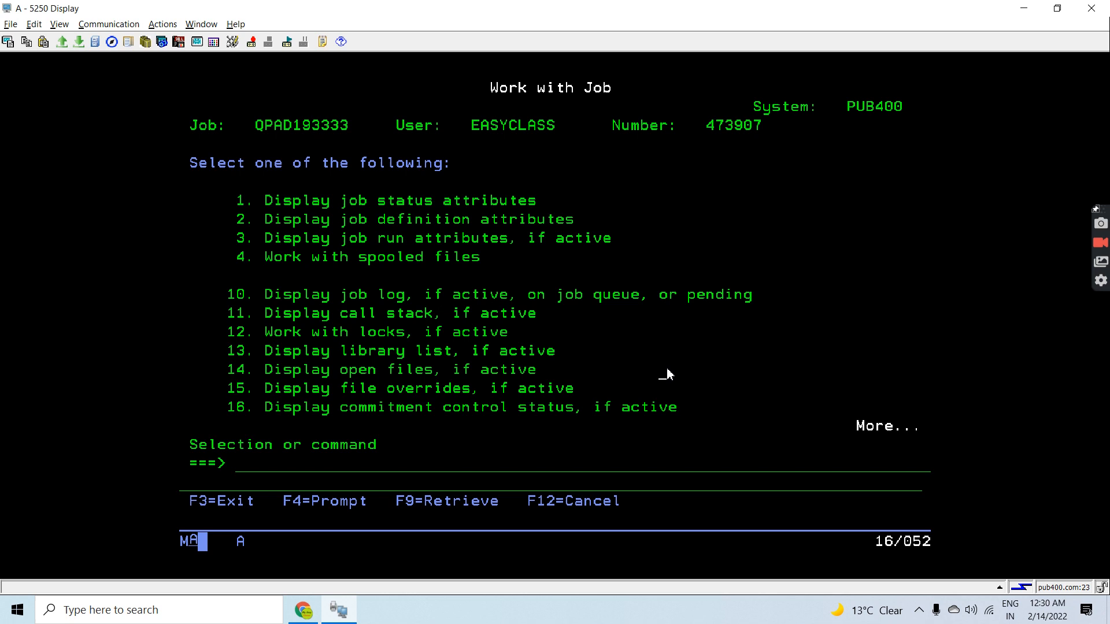
# Page to the last Work with Job options, note the Print Job Information item, and exit to Main Menu.
pyautogui.press('Page_Down')
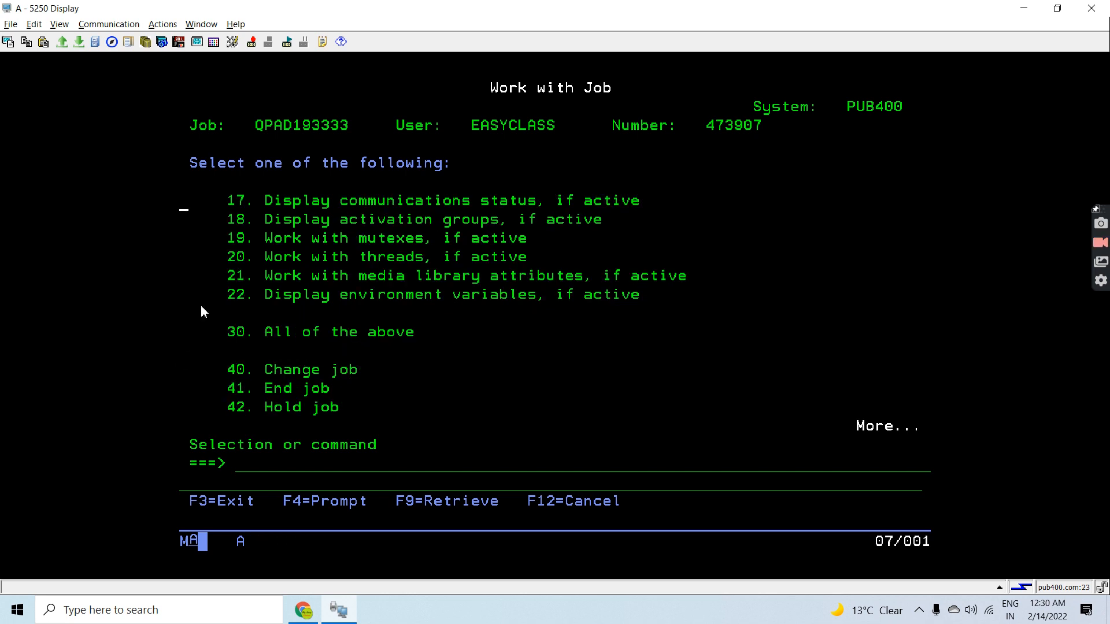
pyautogui.moveTo(400, 256)
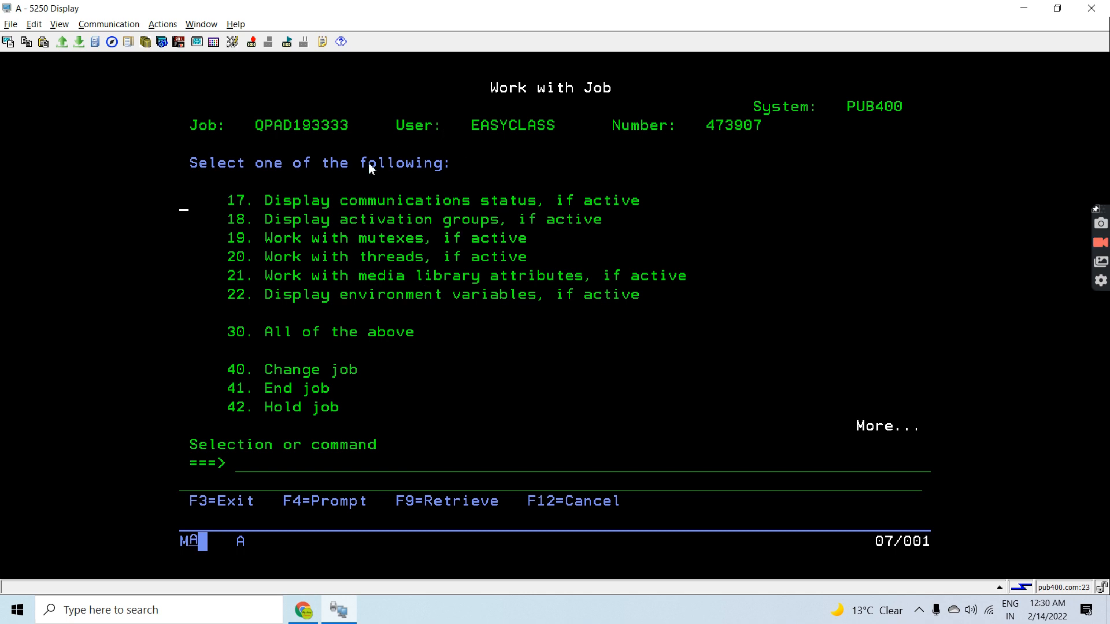
pyautogui.moveTo(324, 344)
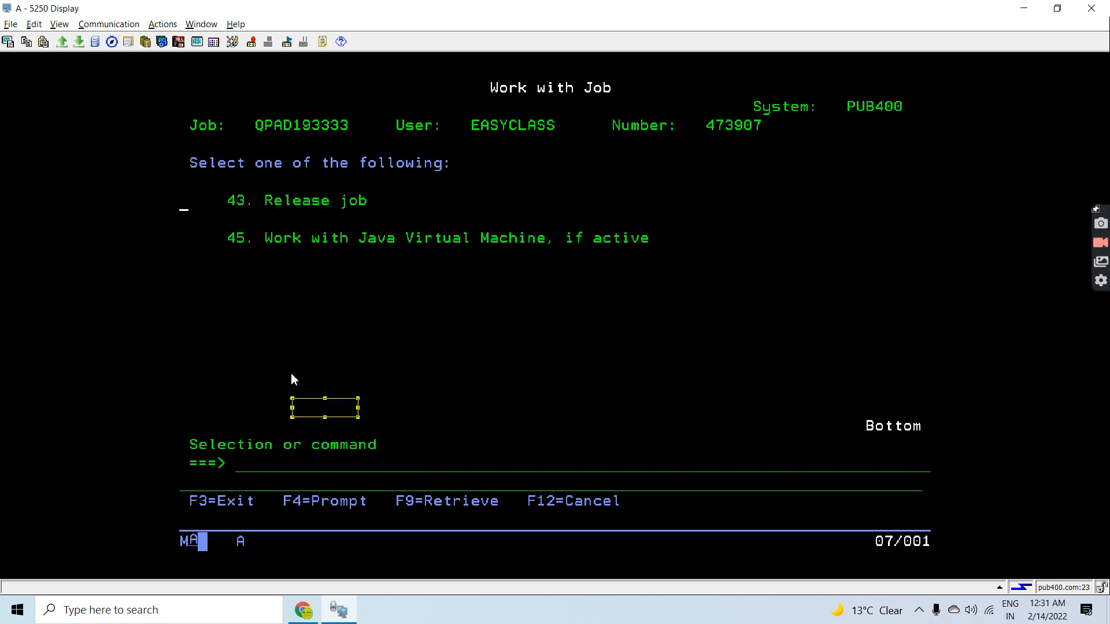
pyautogui.moveTo(628, 239)
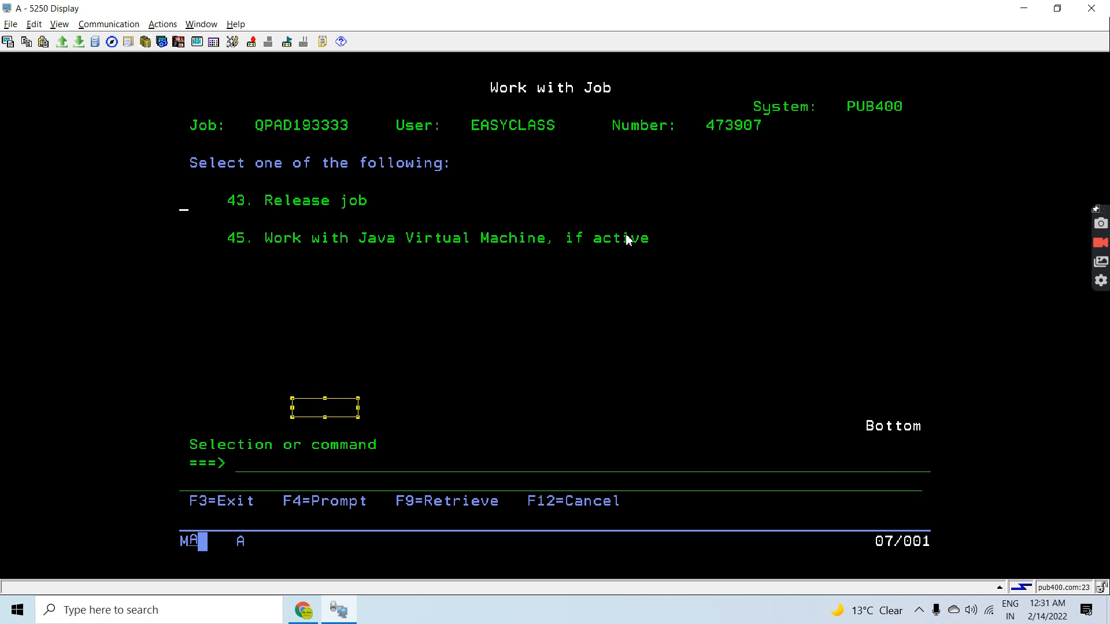
pyautogui.moveTo(878, 230)
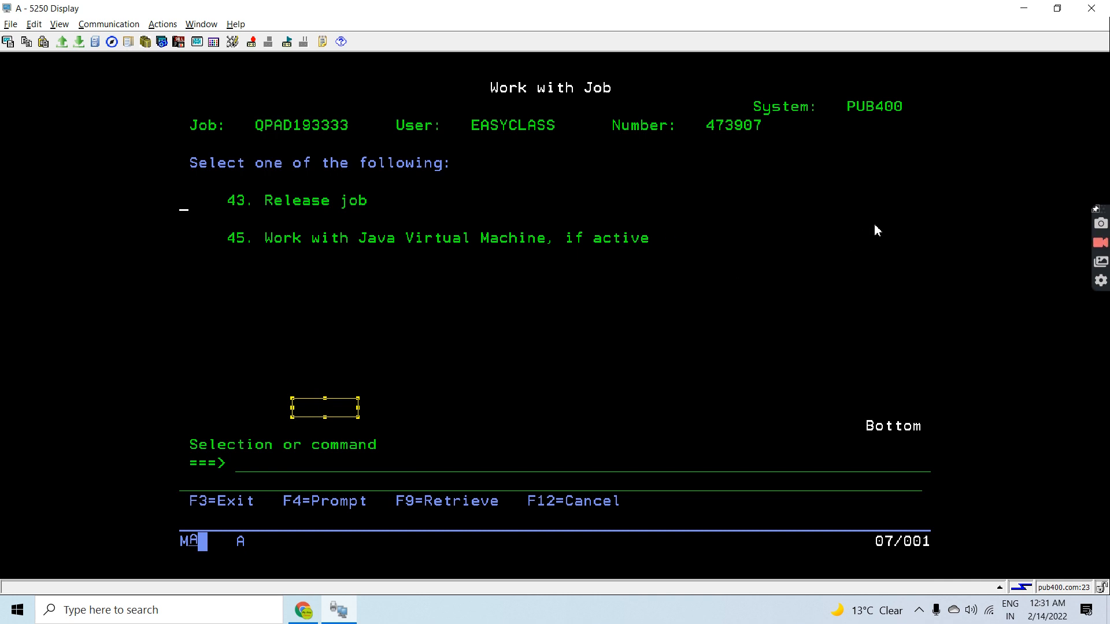
pyautogui.scroll(3)
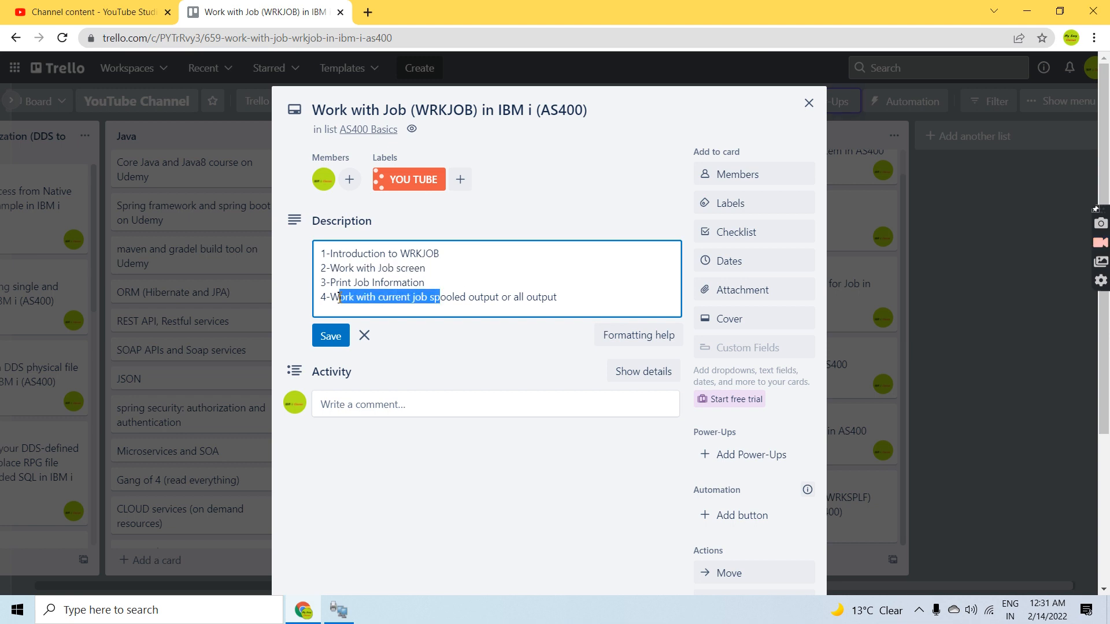
pyautogui.doubleClick(375, 283)
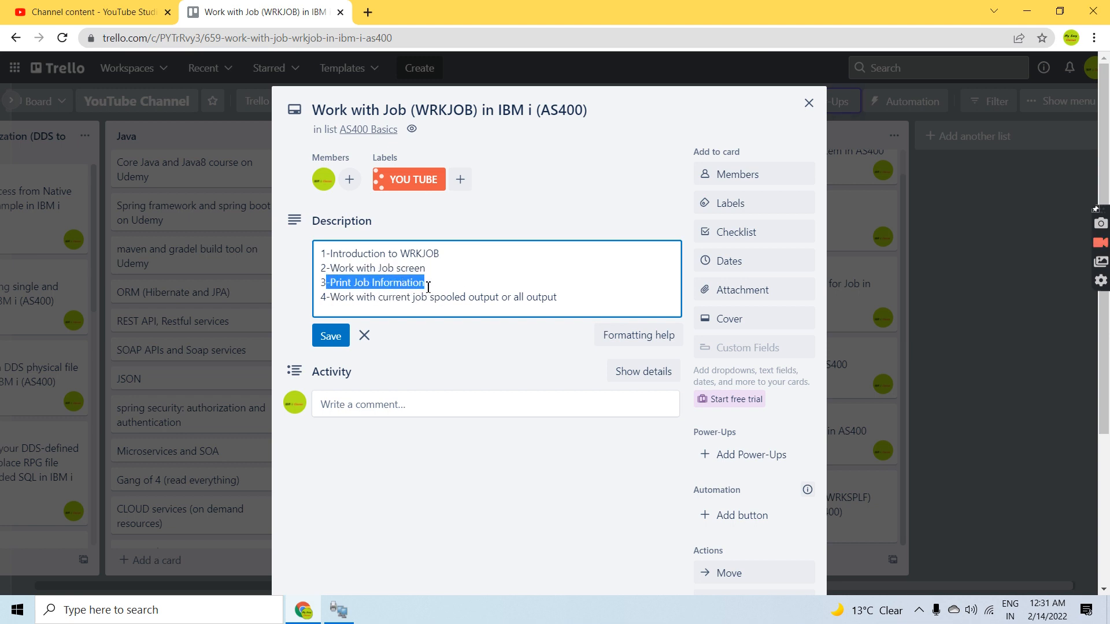
pyautogui.click(338, 609)
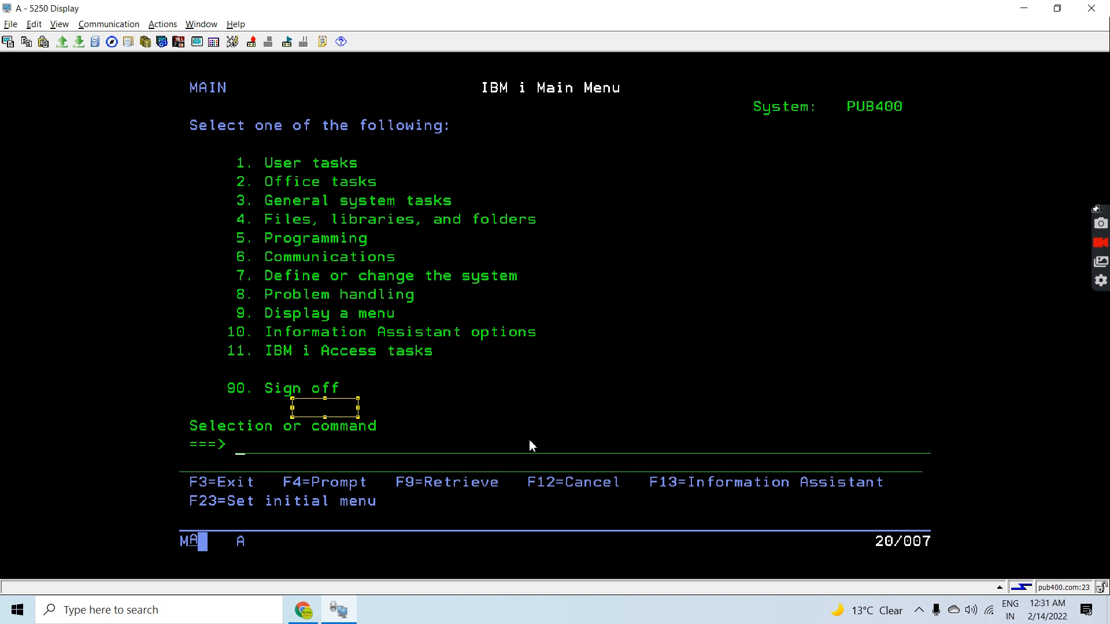
# Run WRKJOB with OUTPUT set to *PRINT to print the current job's information.
pyautogui.write('WRKJOB')
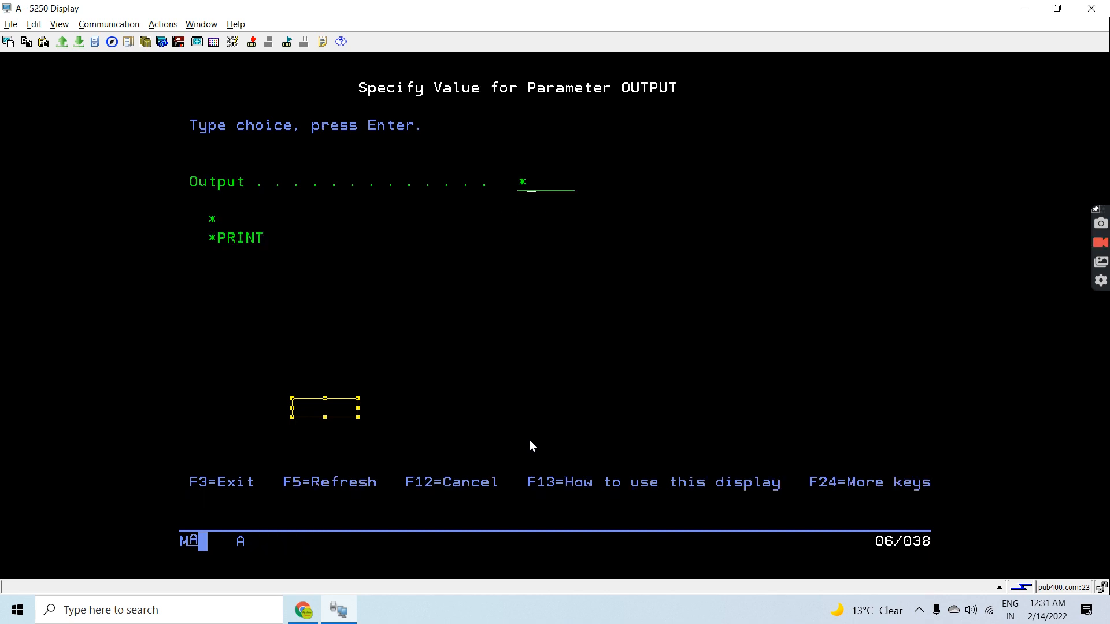
pyautogui.write('PRINT')
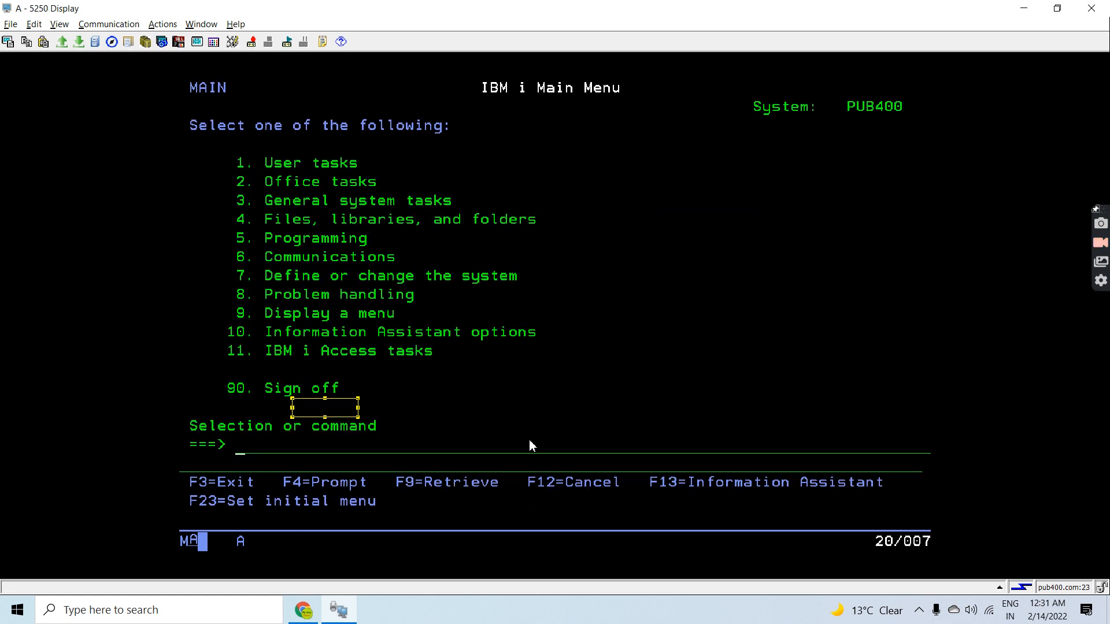
# List spooled files with WRKSPLF and display QPDSPJOB using option 5.
pyautogui.write('wr')
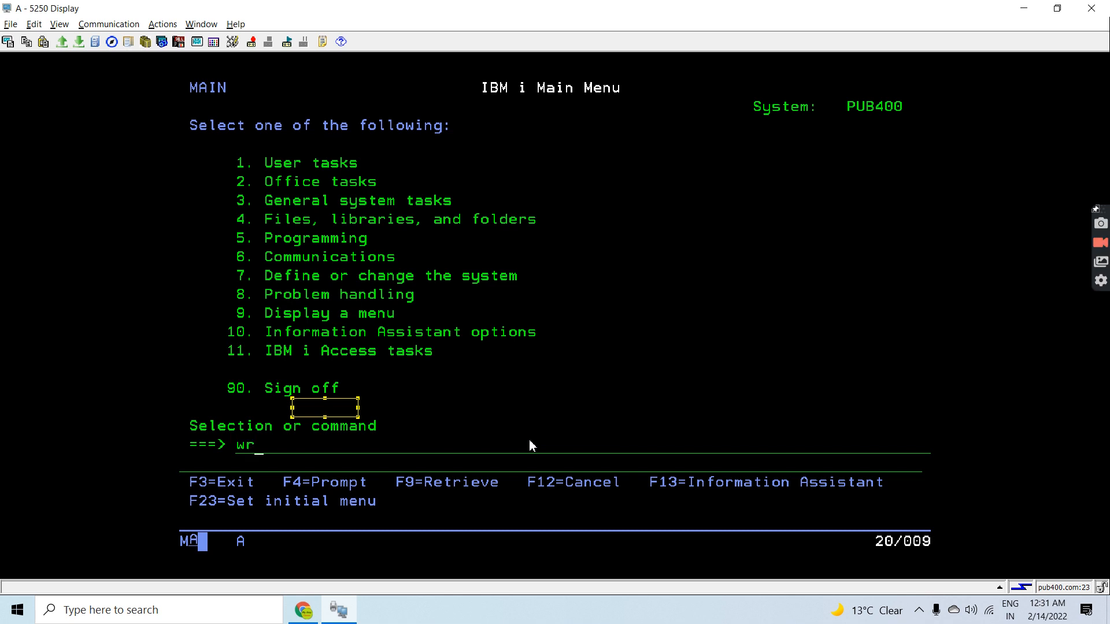
pyautogui.write('ksplf')
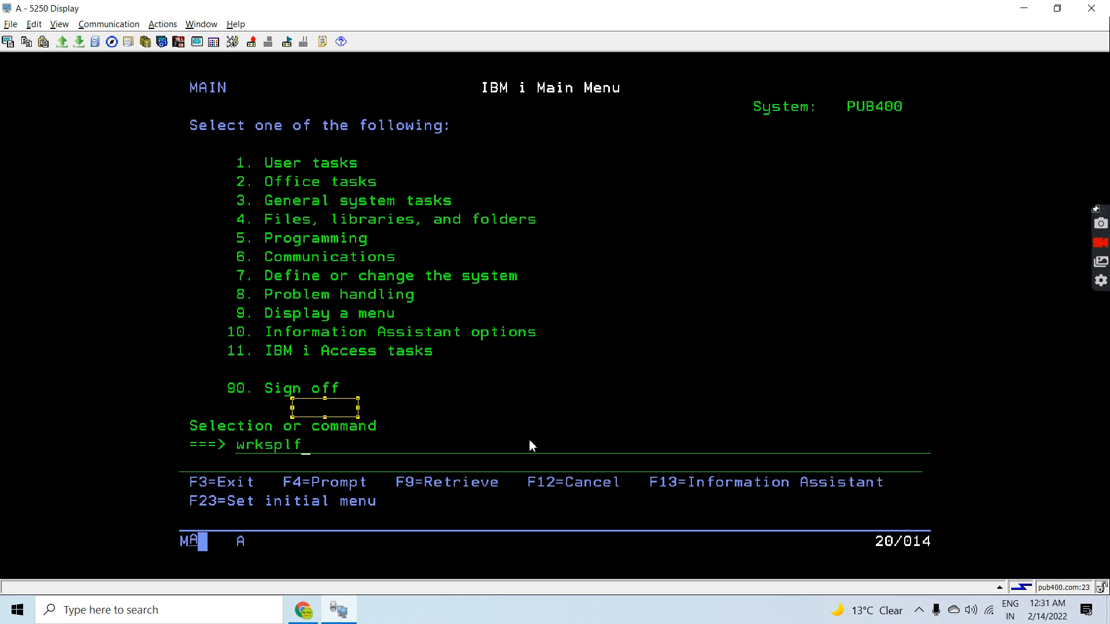
pyautogui.press('Return')
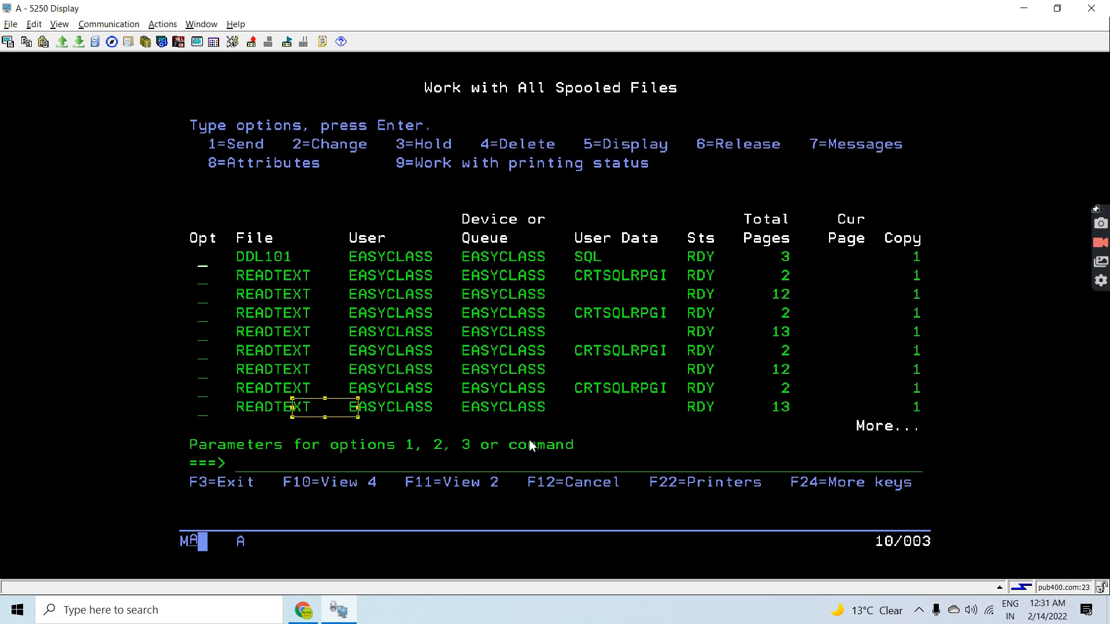
pyautogui.scroll(-3)
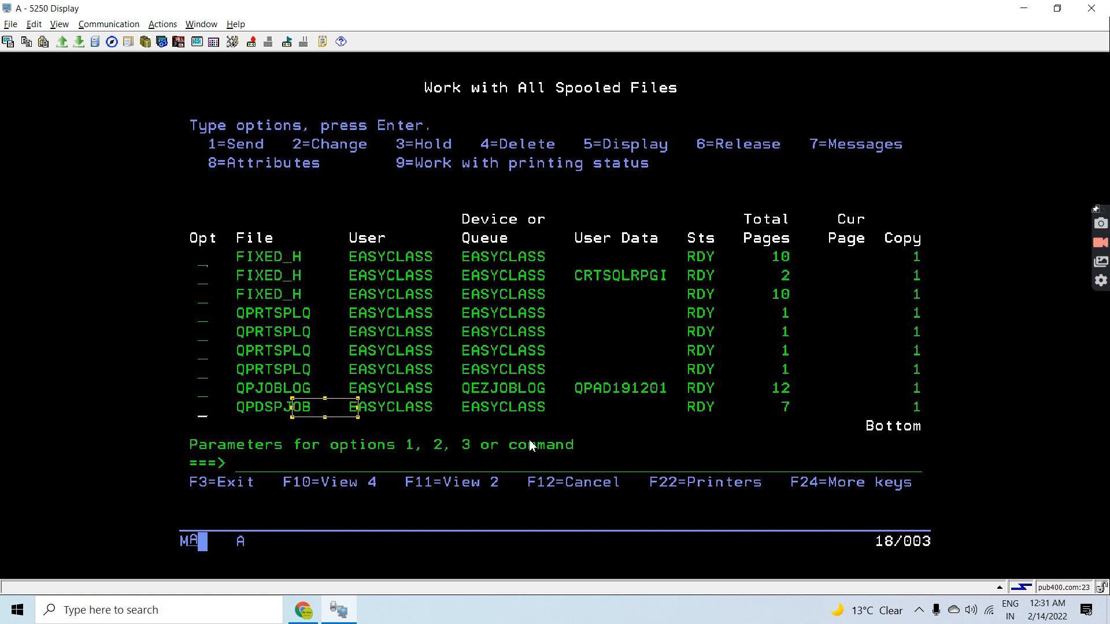
pyautogui.write('5')
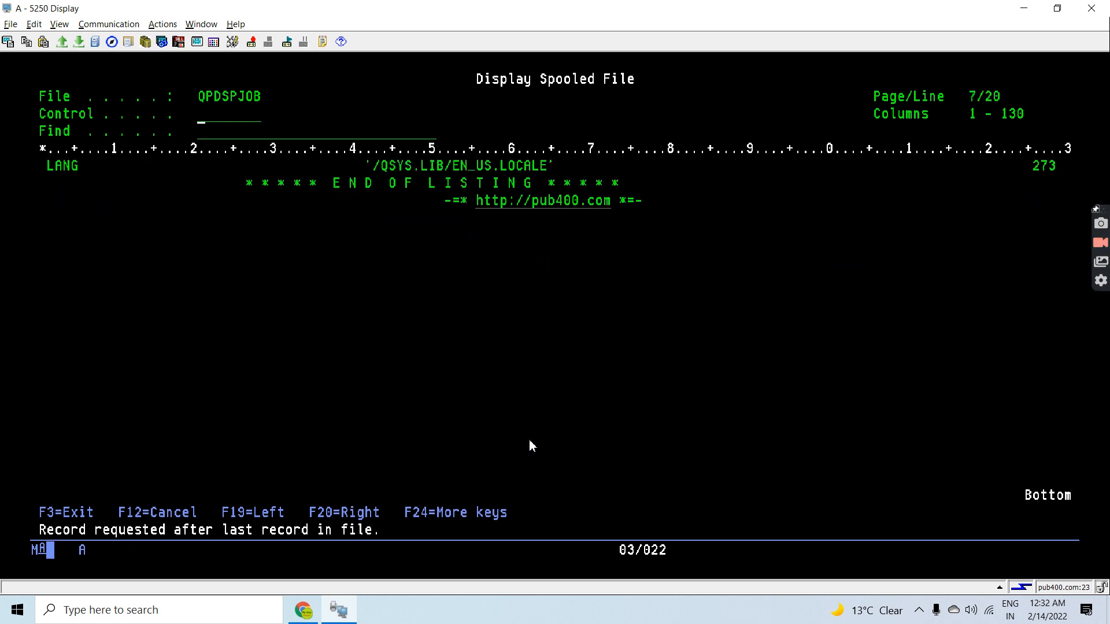
# Revisit the Trello card's fourth item on spooled output, then return to the spooled file list.
pyautogui.click(303, 609)
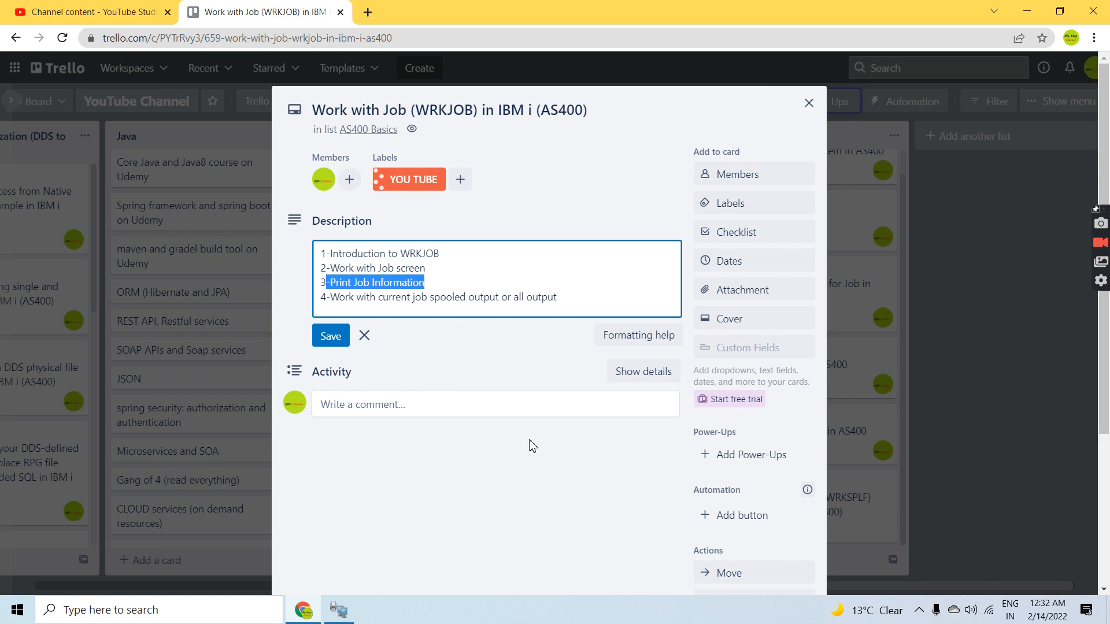
pyautogui.moveTo(356, 308)
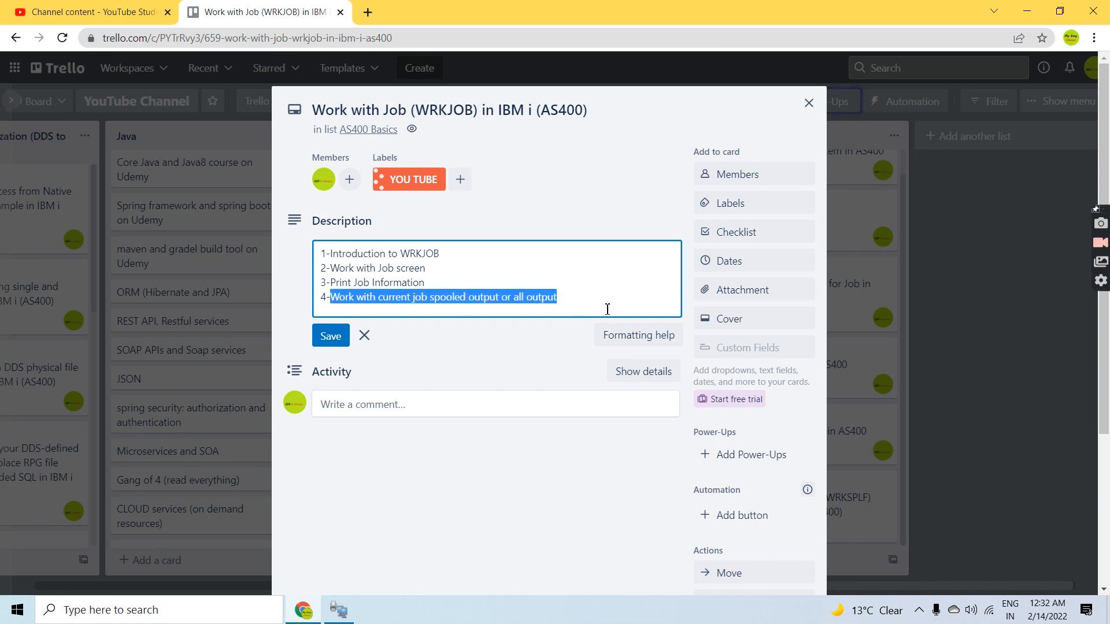
pyautogui.moveTo(409, 305)
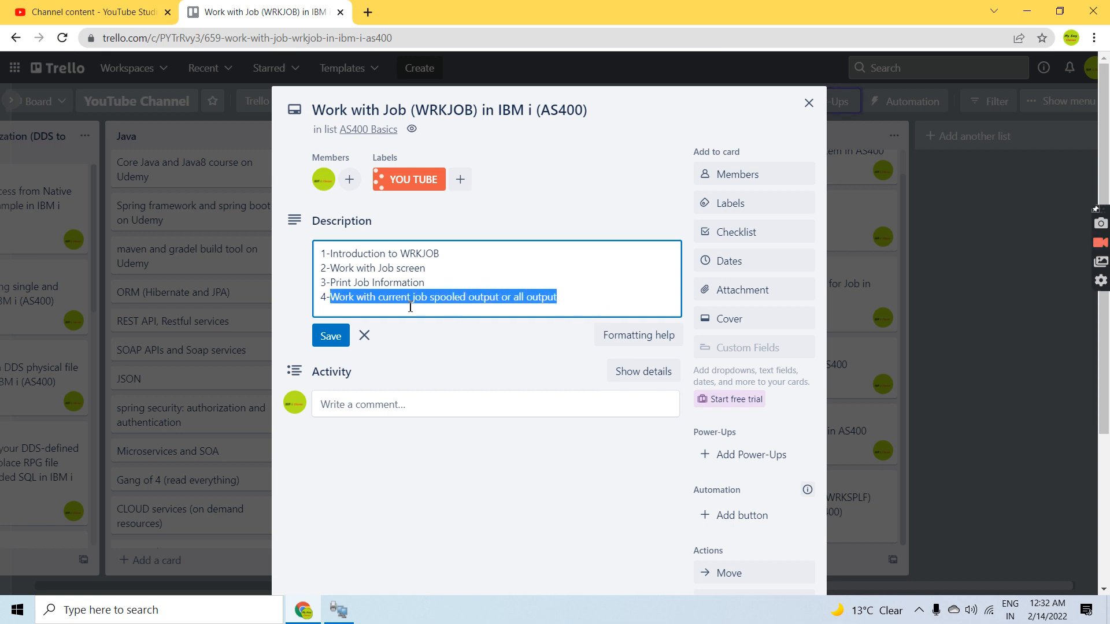
pyautogui.moveTo(643, 298)
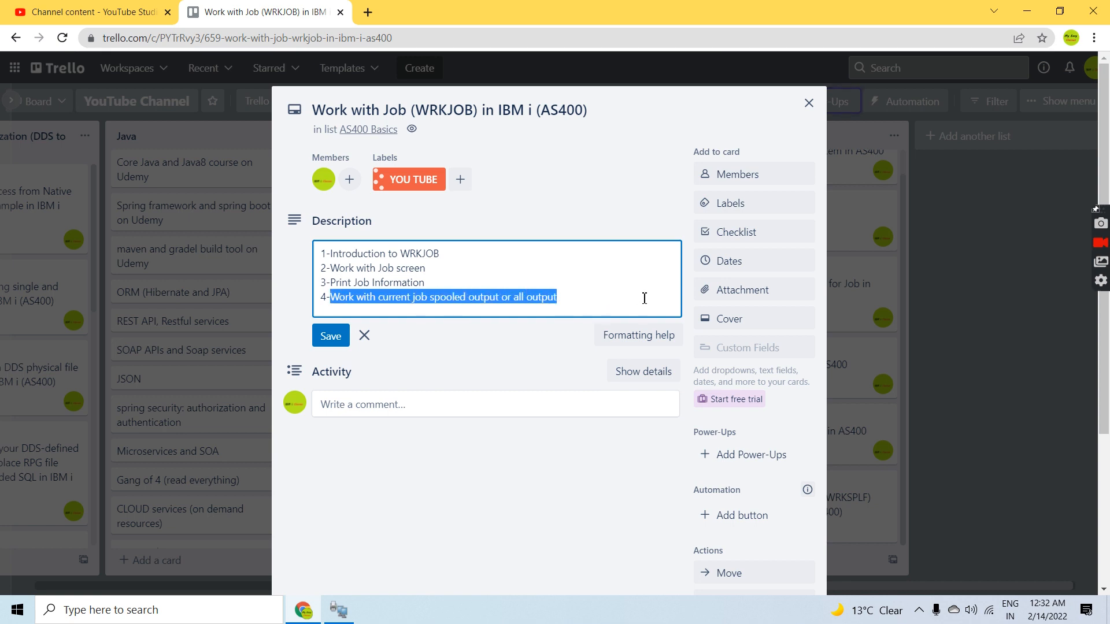
pyautogui.click(338, 609)
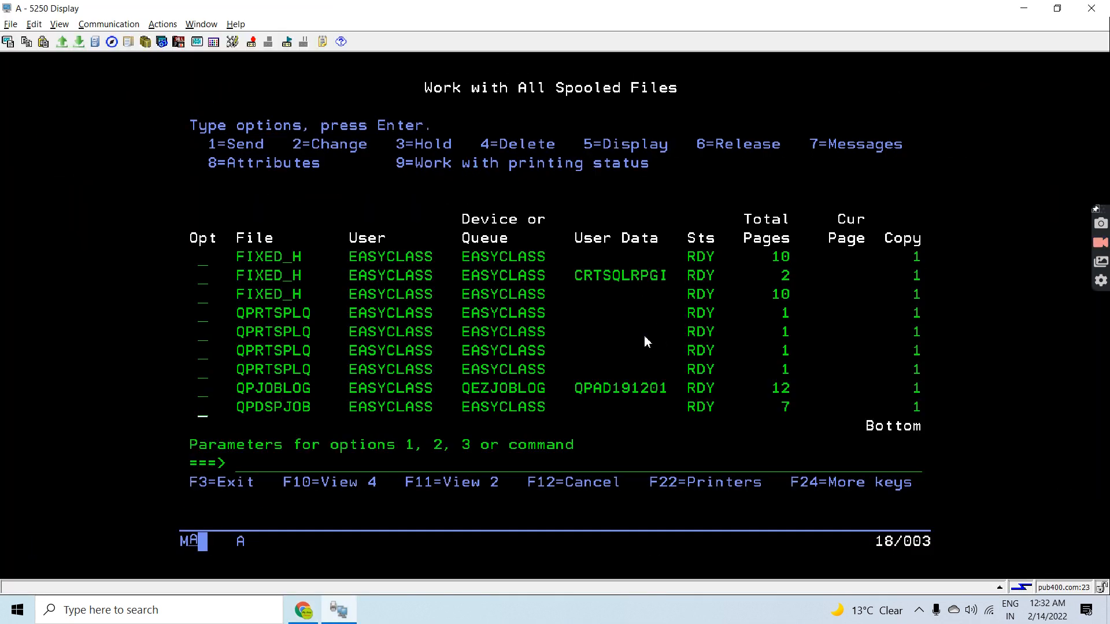
# Prompt WRKJOB and list the OPTION parameter's allowed values, including *SPLF and *ALL.
pyautogui.write('wrksplf')
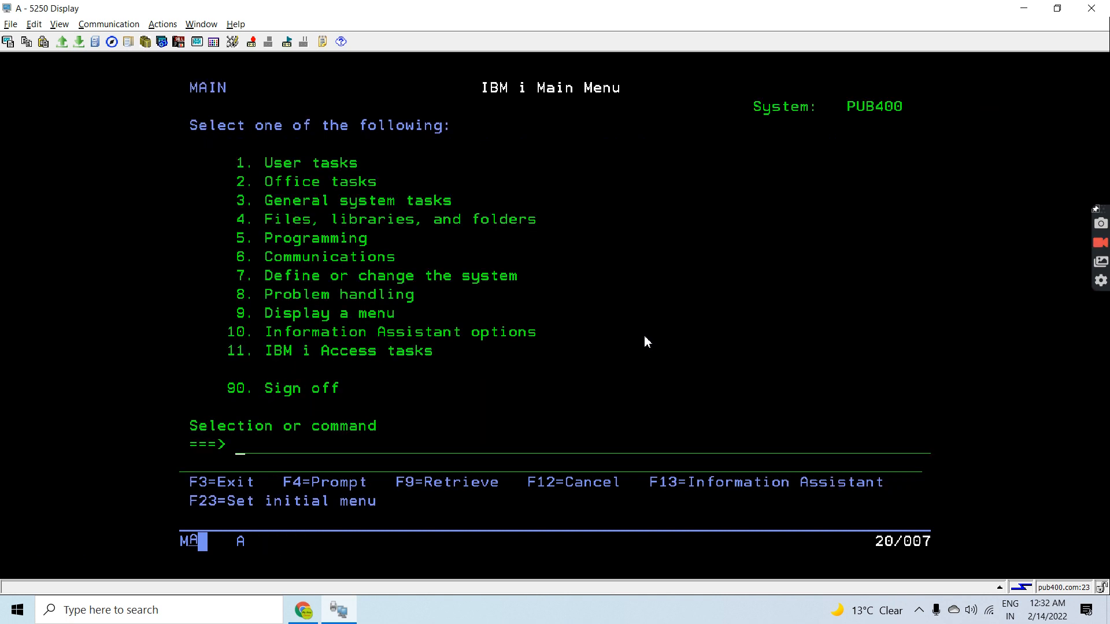
pyautogui.write('w')
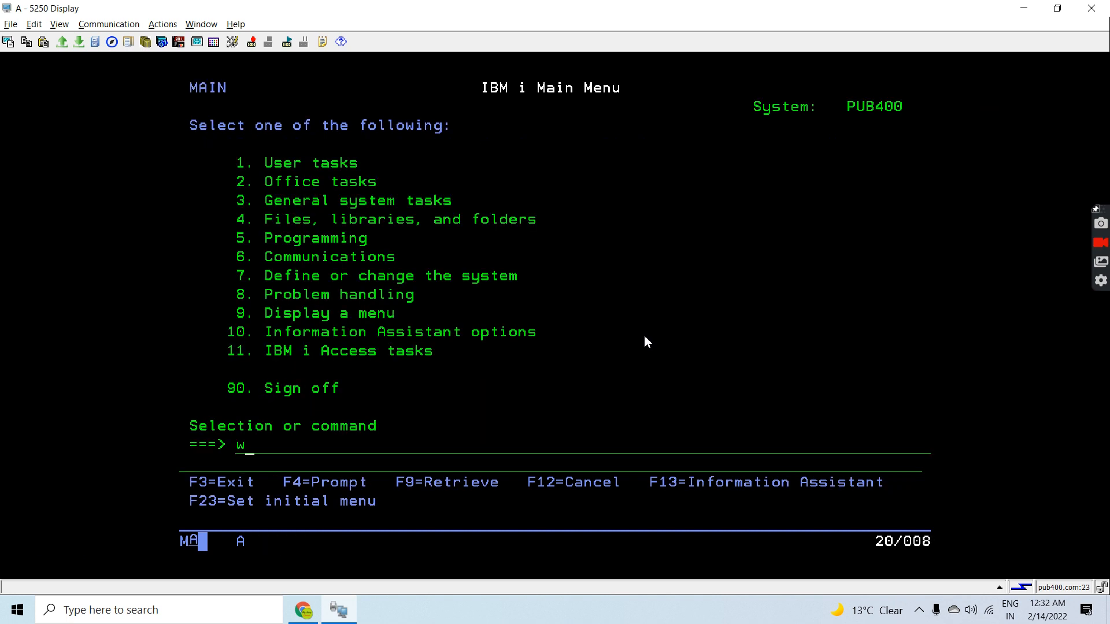
pyautogui.write('rksjob')
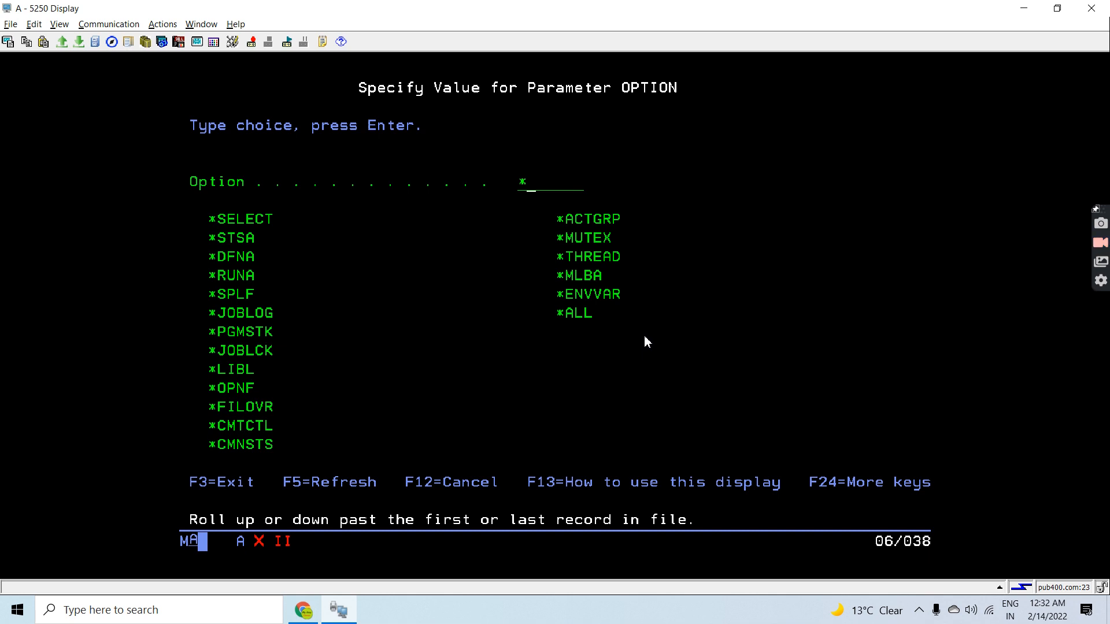
# Enter *ALL as the OPTION value and scroll through the resulting job status attributes listing.
pyautogui.write('ALL')
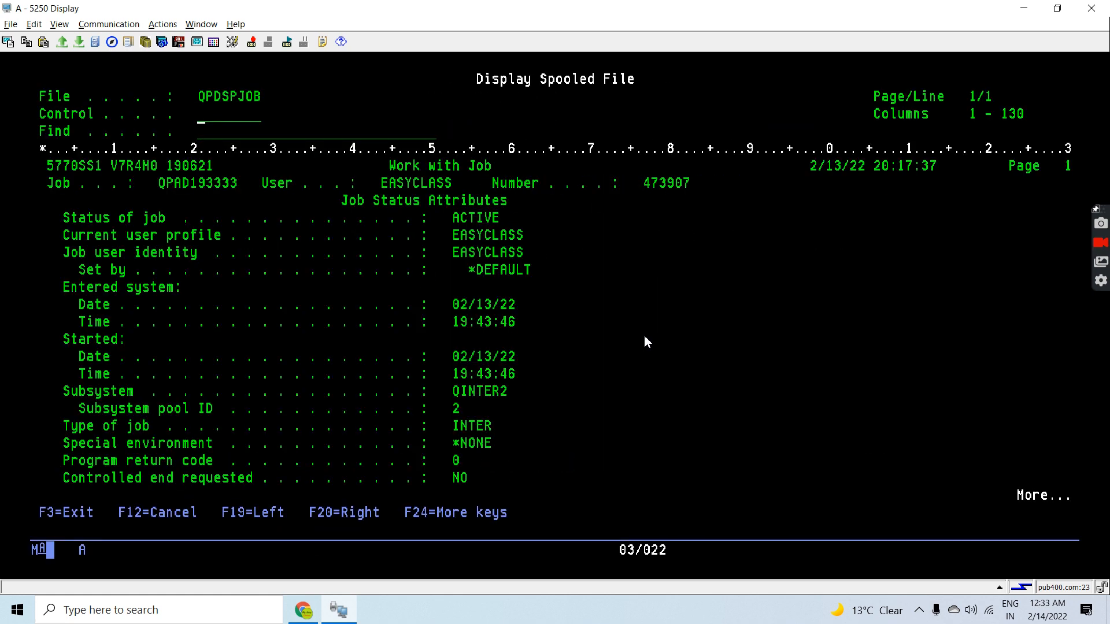
pyautogui.scroll(-3)
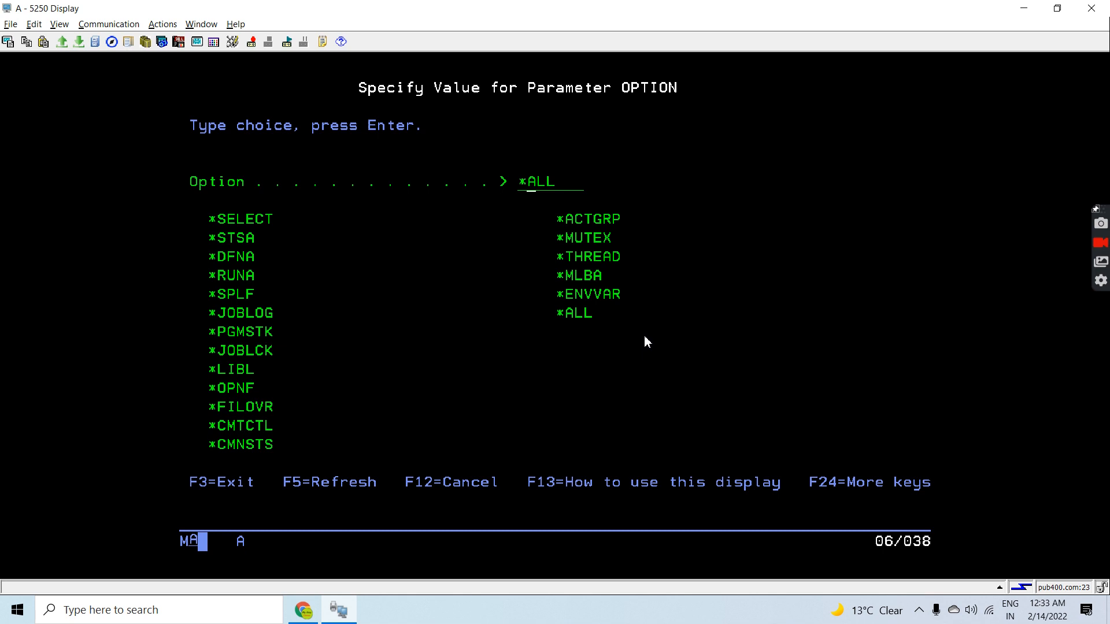
# Exit the WRKJOB OPTION value list, landing back on the IBM i Main Menu.
pyautogui.write('*PGL')
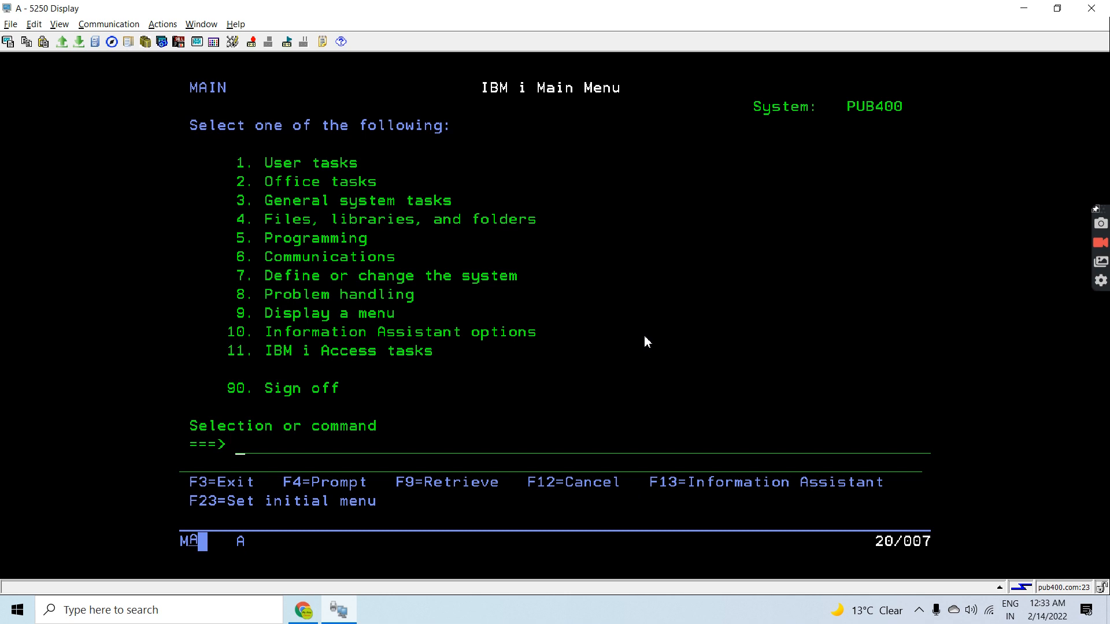
# Recall the WRKJOB prompt and replace OPTION *PGMSTK with *LIBSTK.
pyautogui.press('Return')
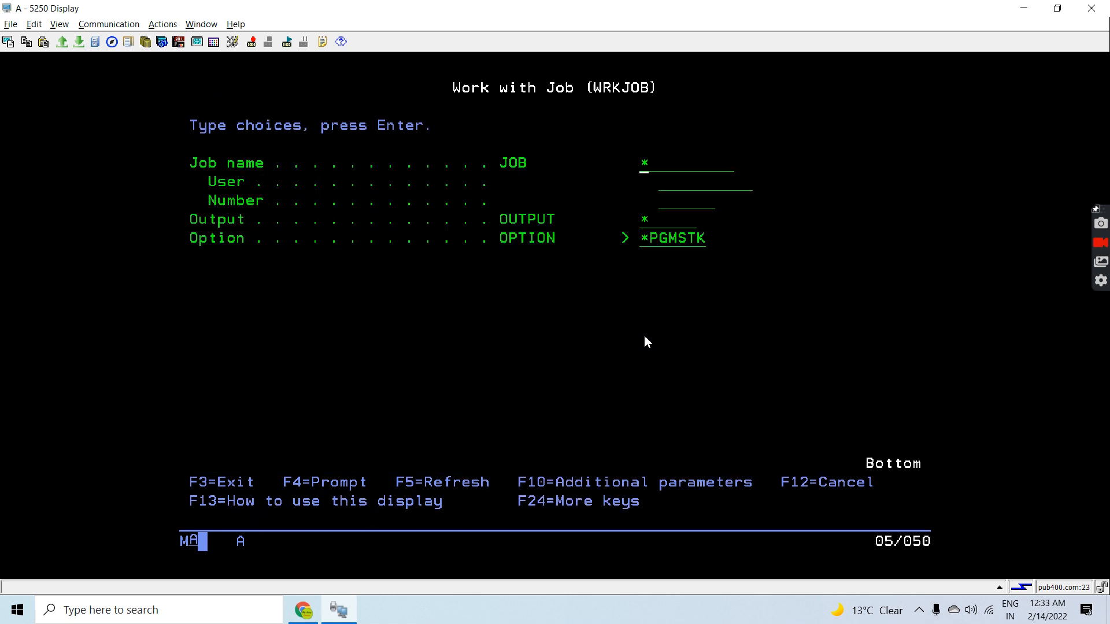
pyautogui.press('F4')
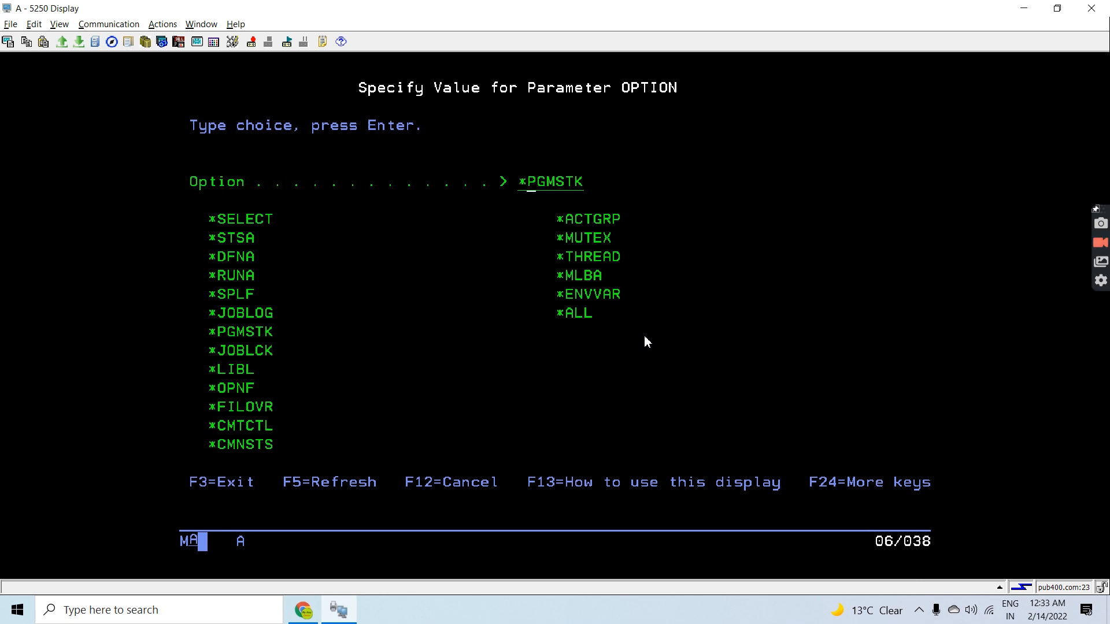
pyautogui.write('*LIBSTK')
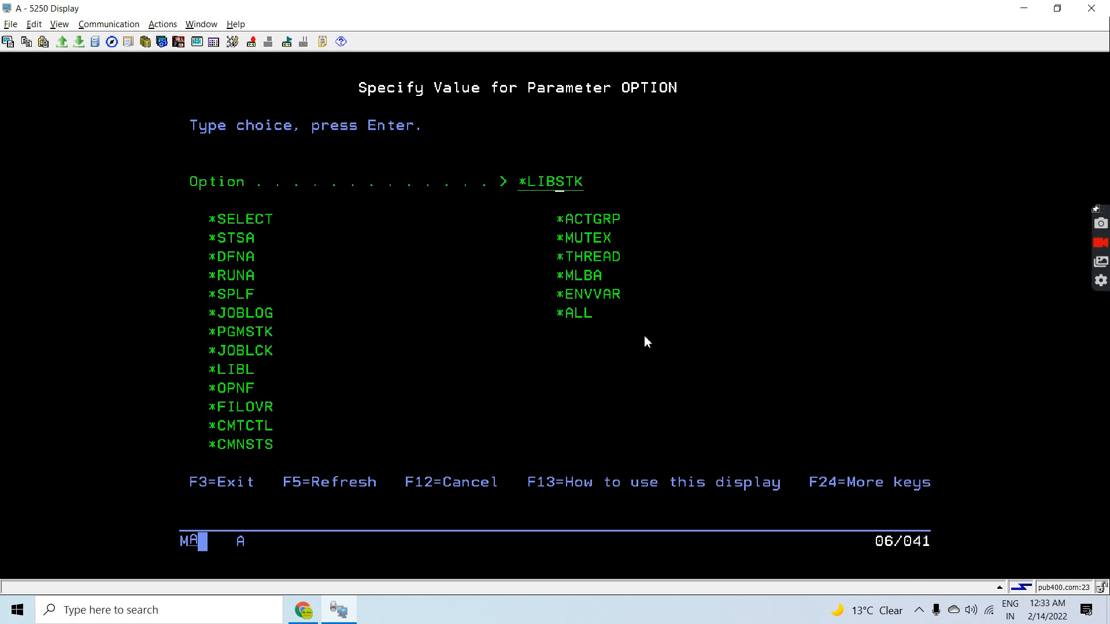